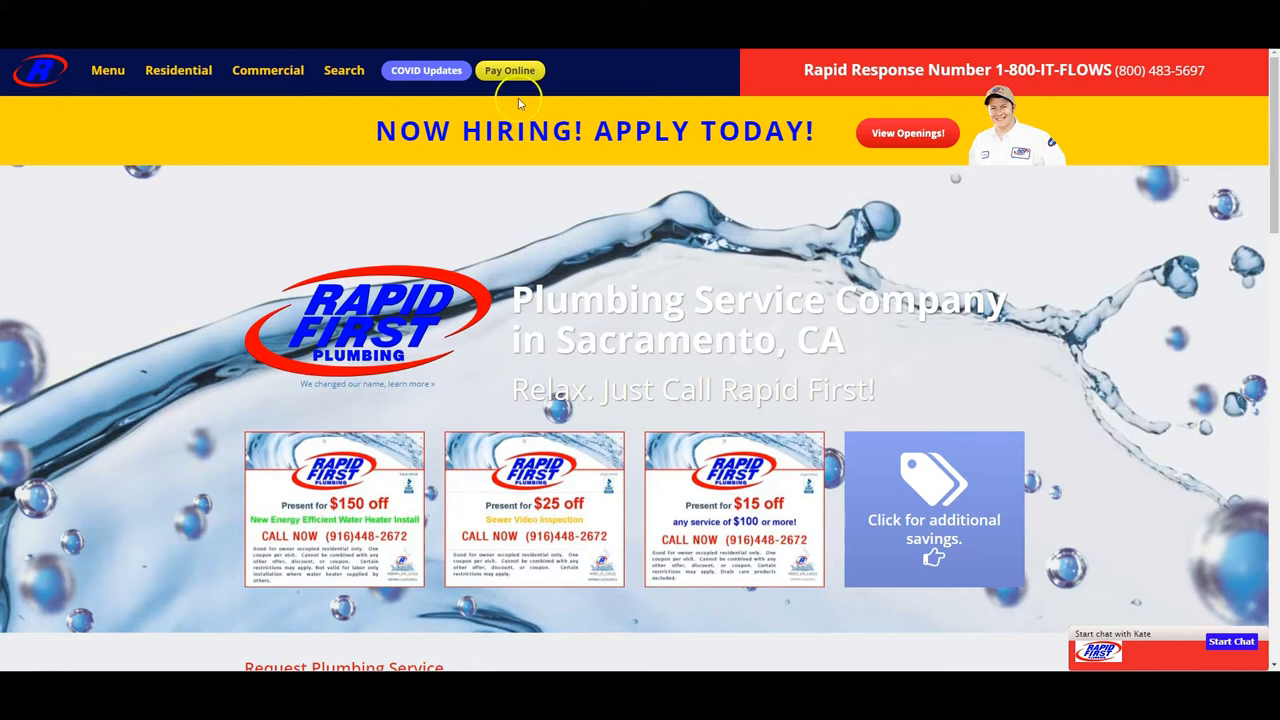
mouse_move(384, 338)
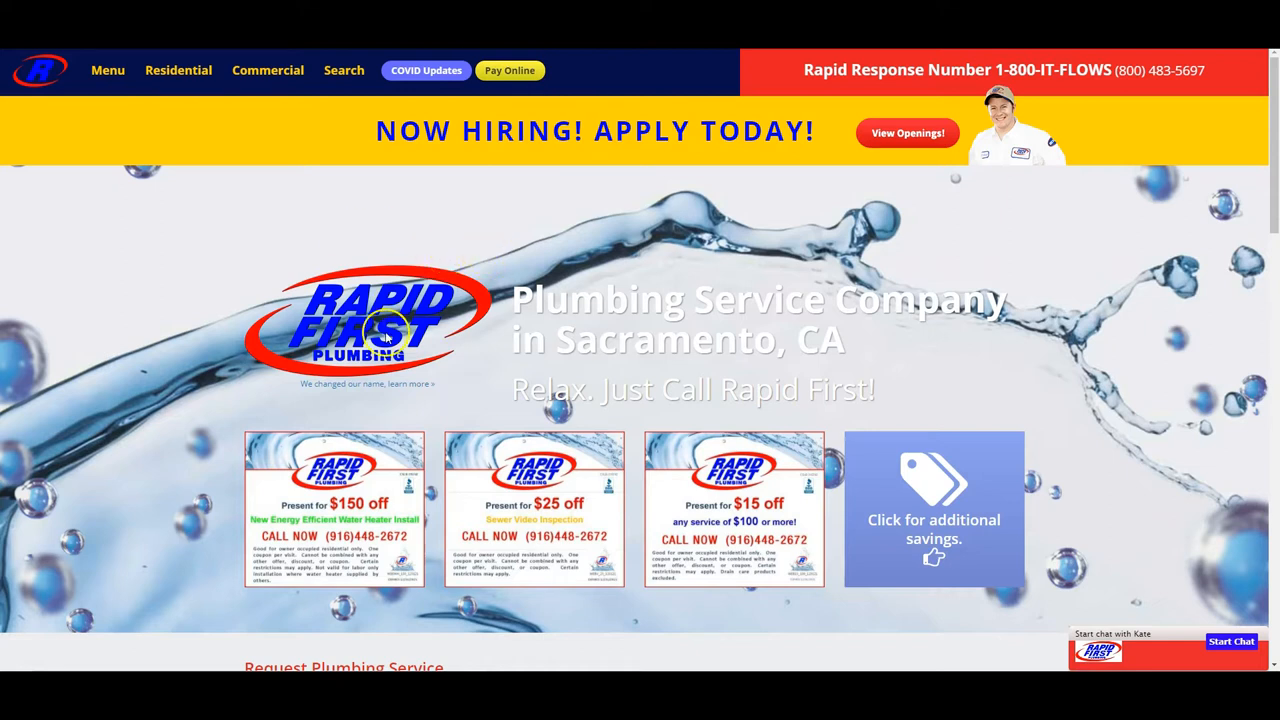
- Scroll down the Armstrong Plumbing homepage to look over its service content
scroll("down", 3)
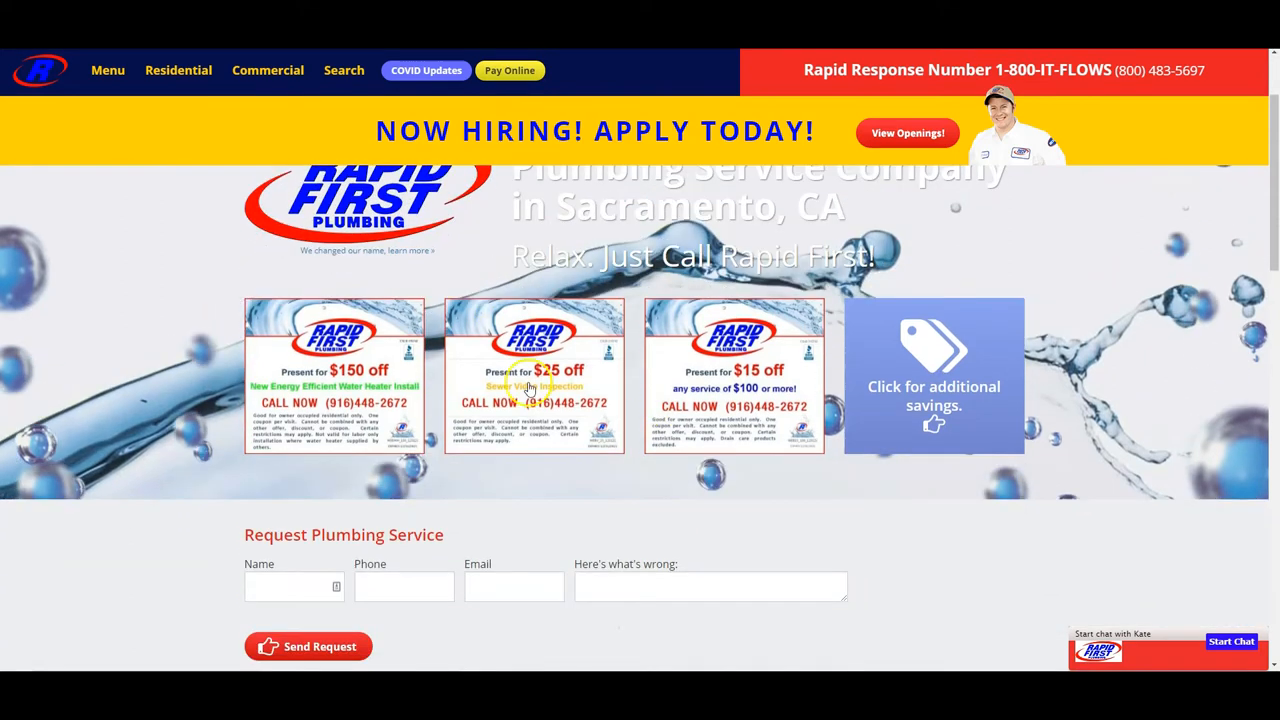
mouse_move(670, 386)
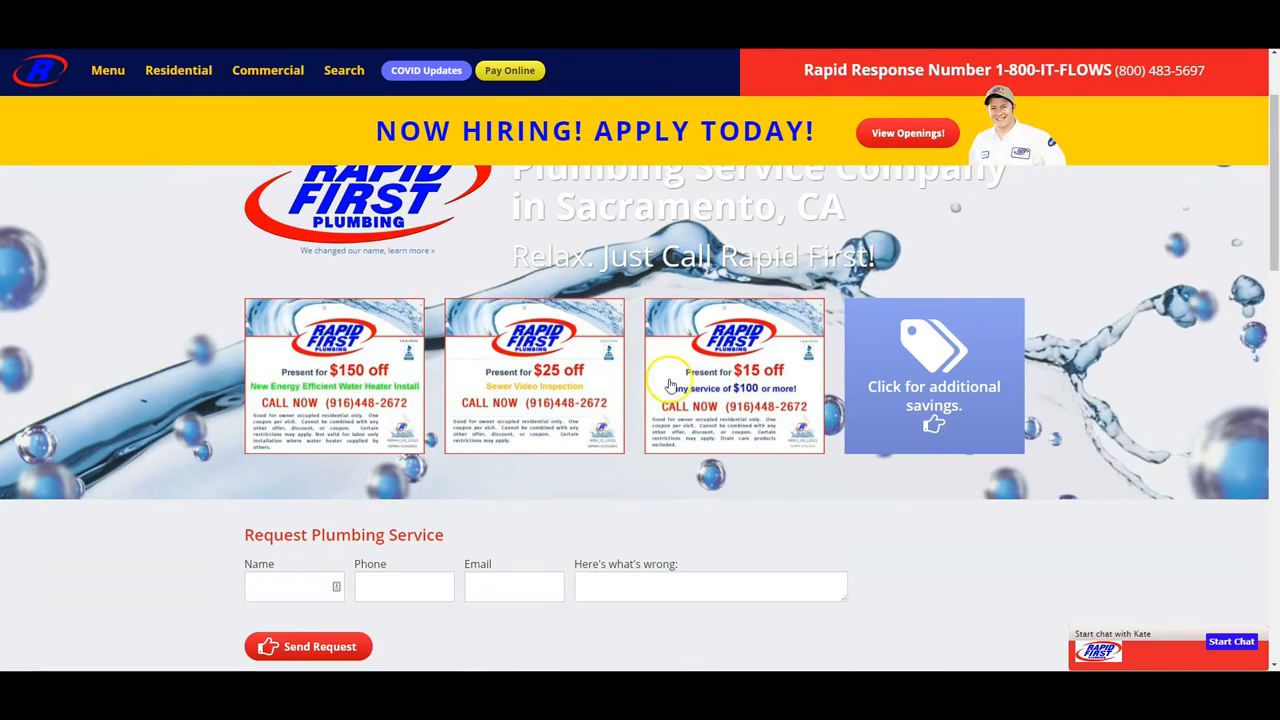
scroll("down", 3)
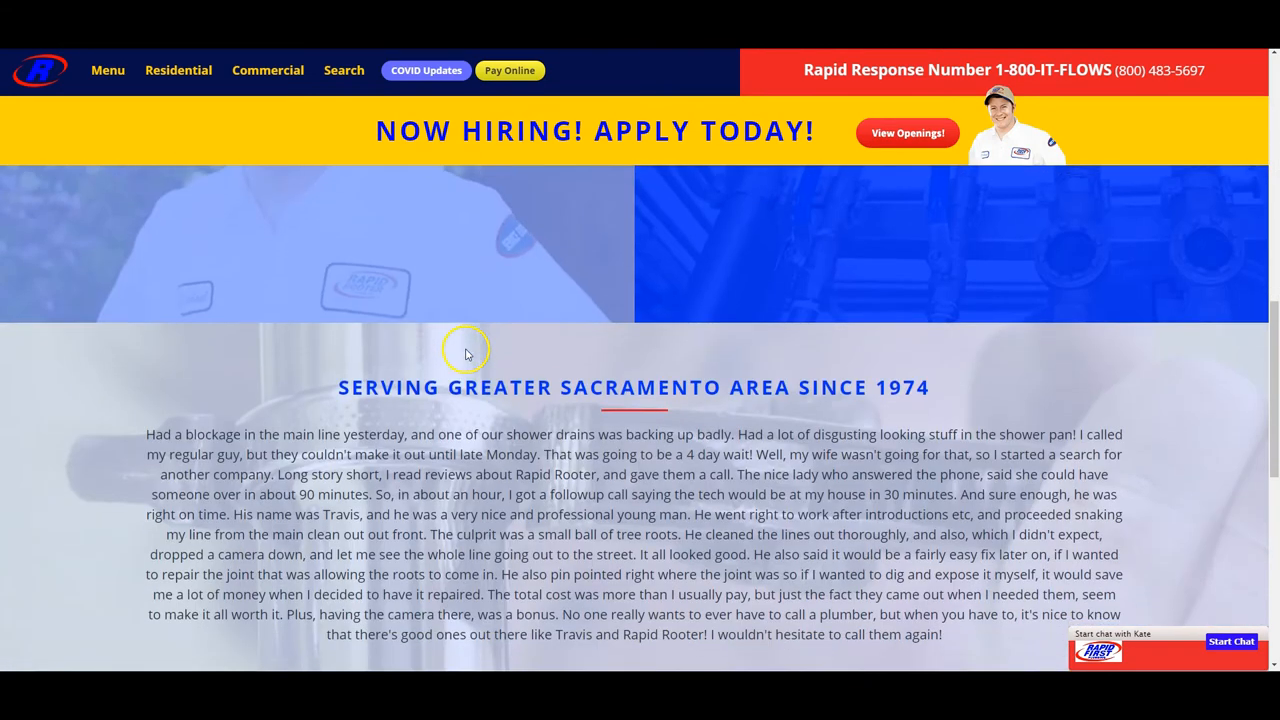
scroll("down", 3)
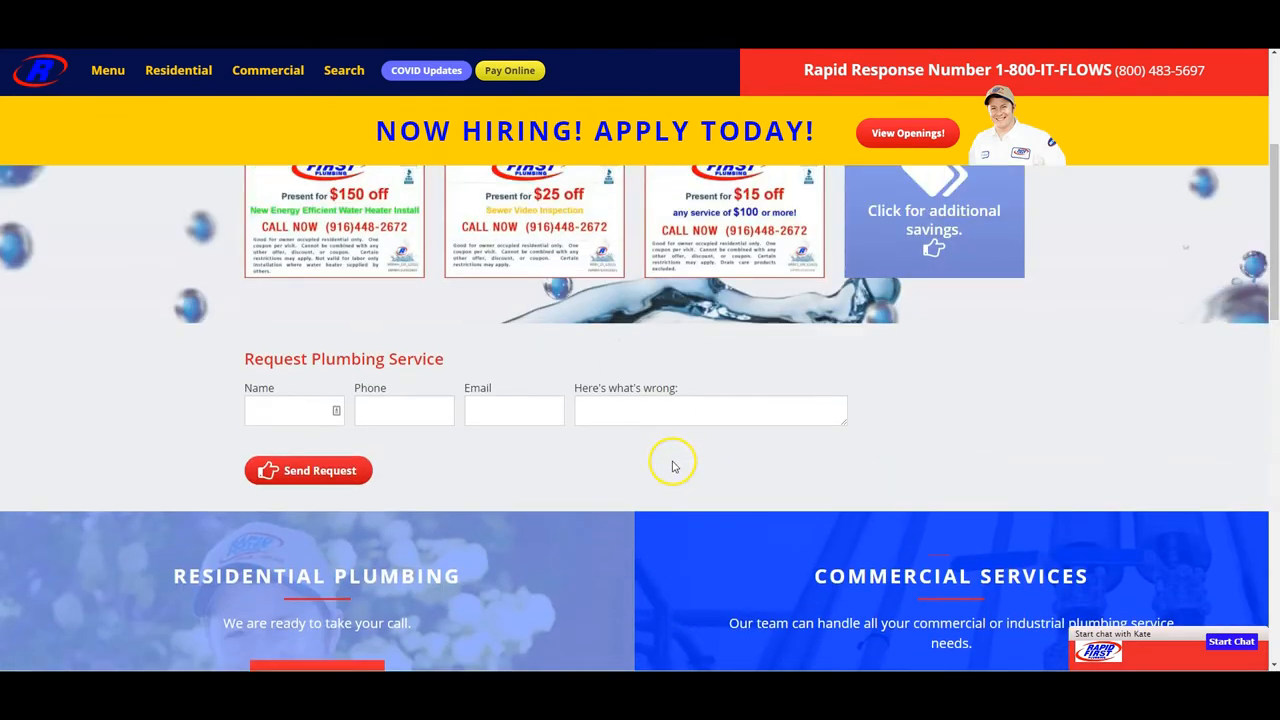
scroll("up", 3)
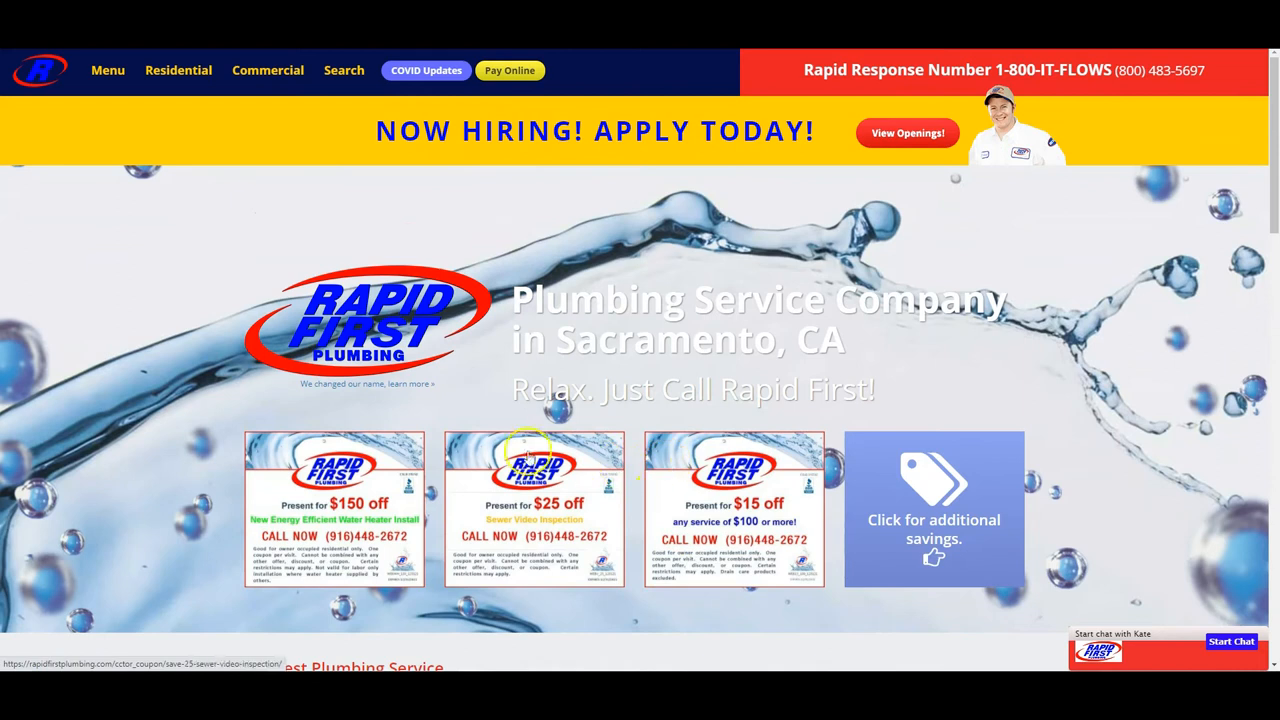
scroll("down", 3)
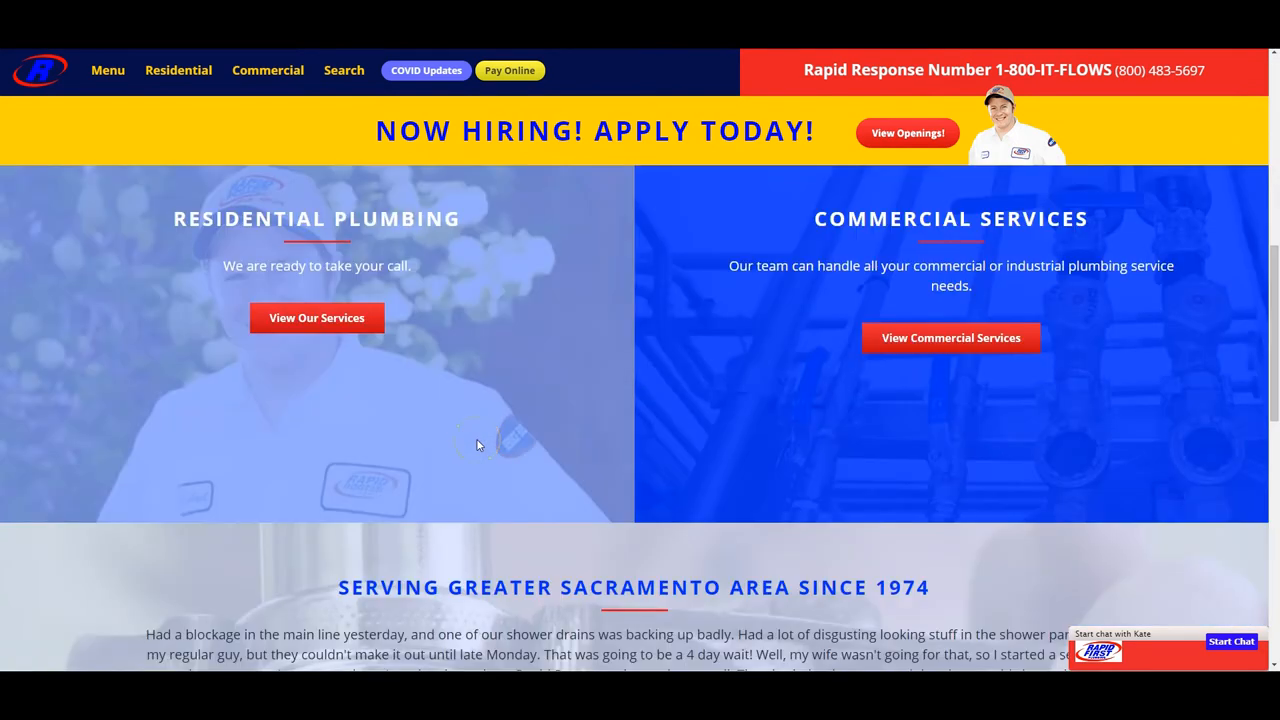
scroll("down", 3)
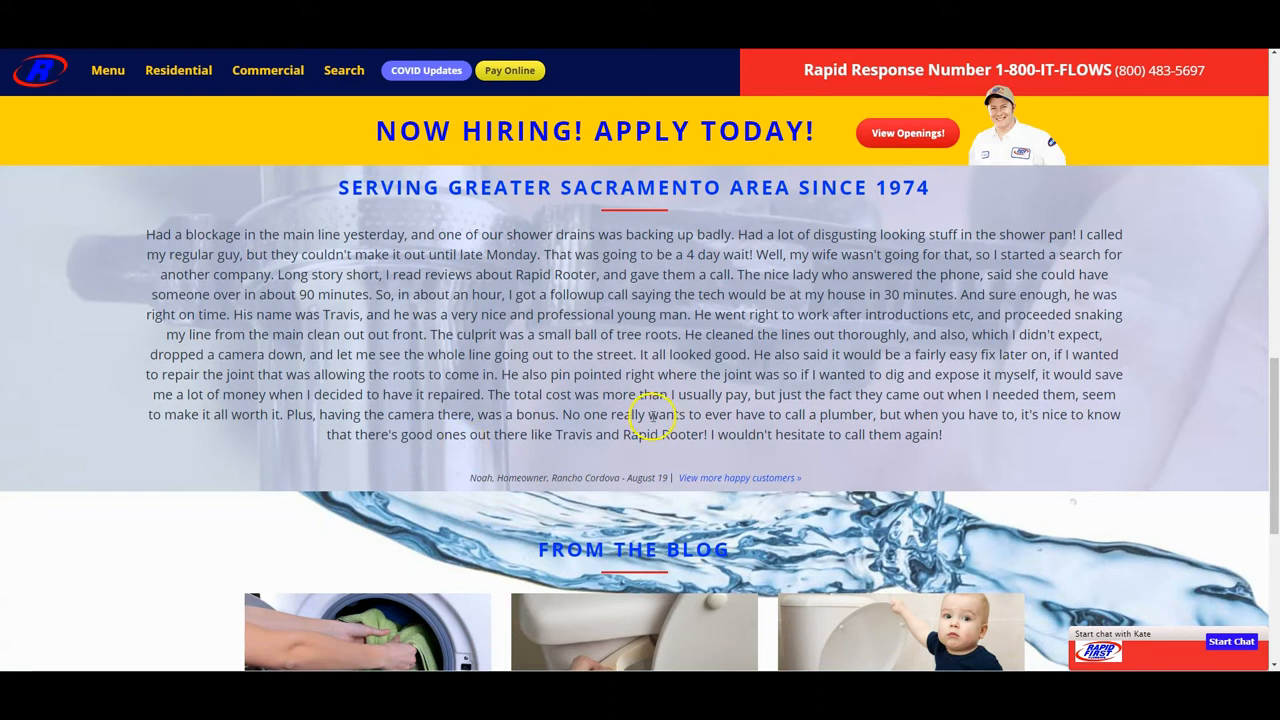
right_click(650, 528)
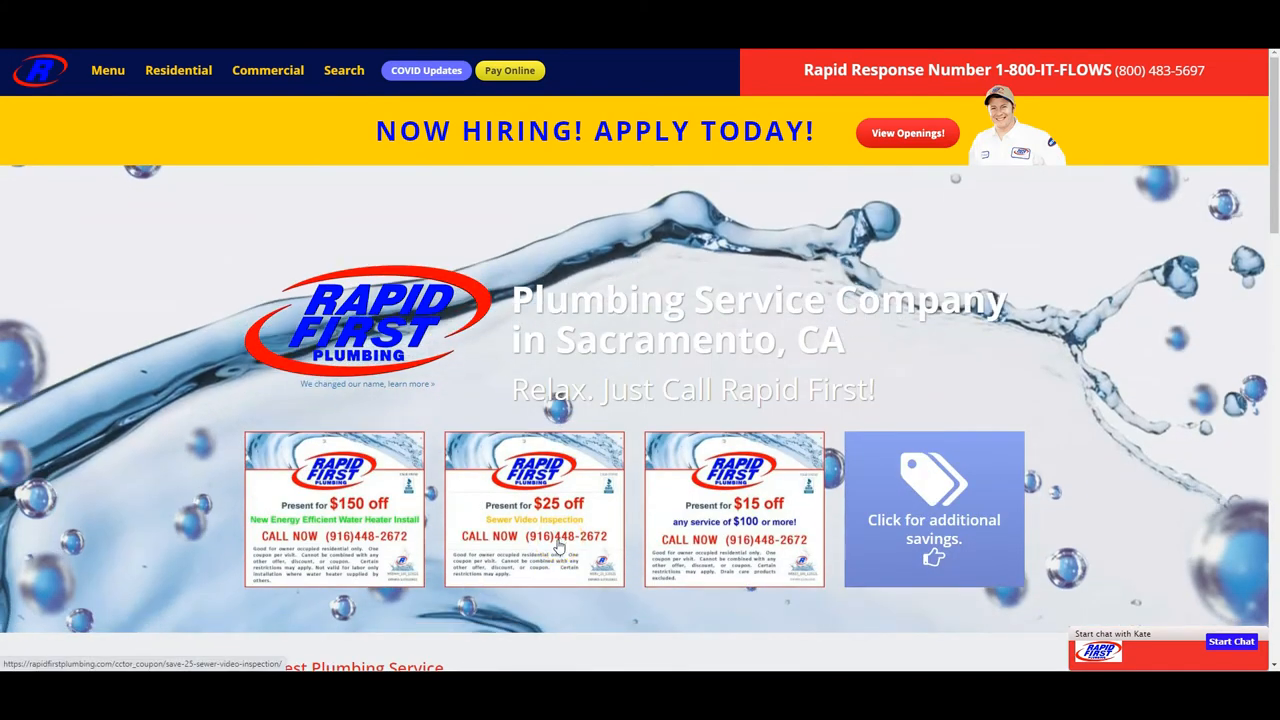
mouse_move(470, 390)
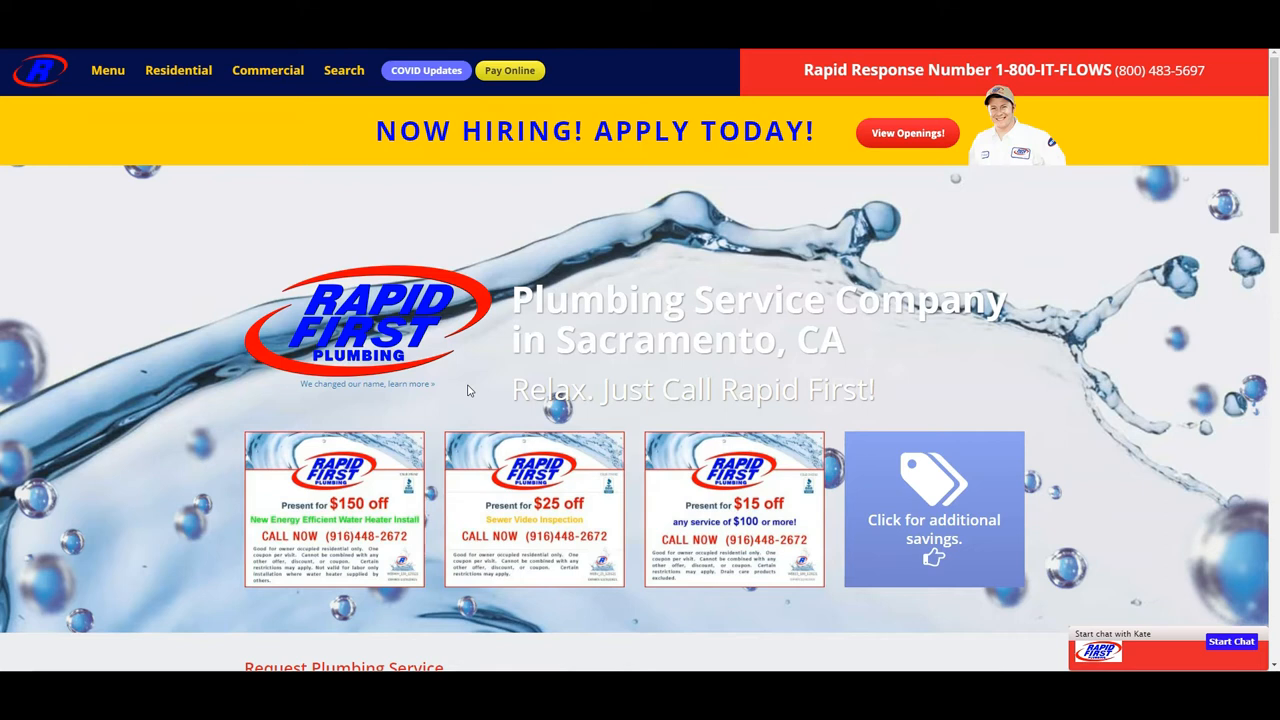
- Continue down to the homepage footer and back up through the page
scroll("down", 3)
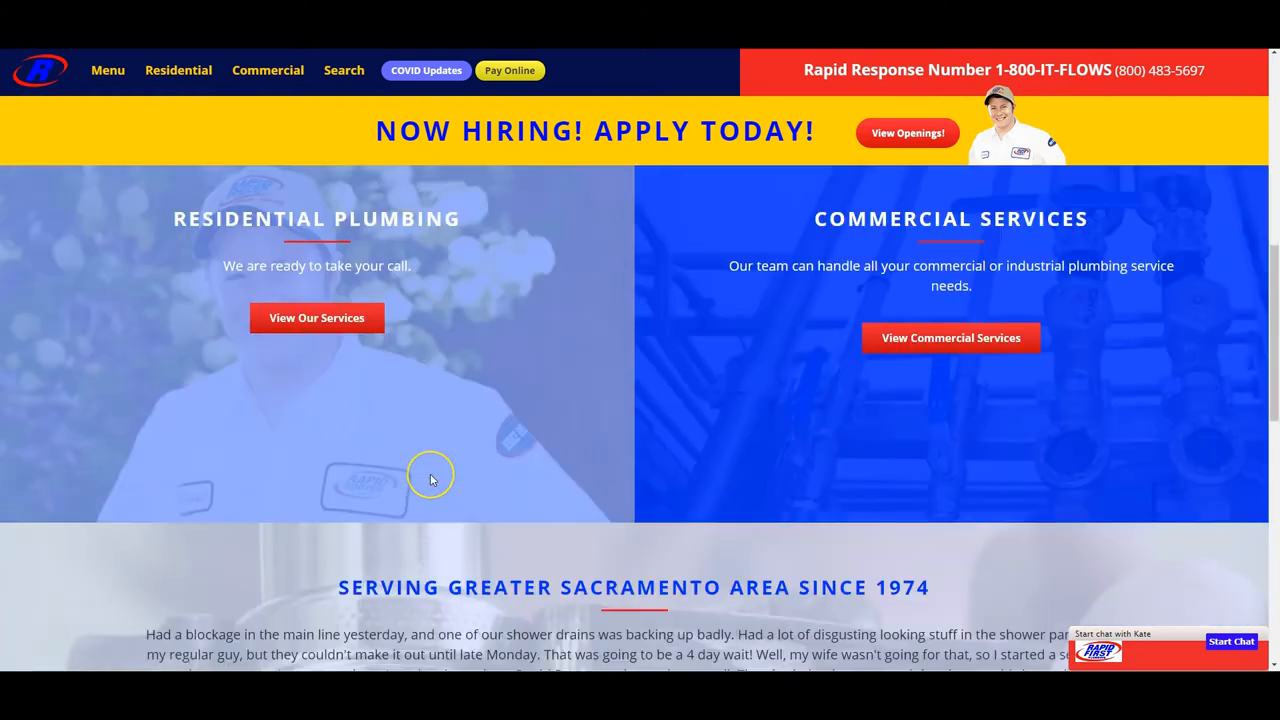
scroll("down", 3)
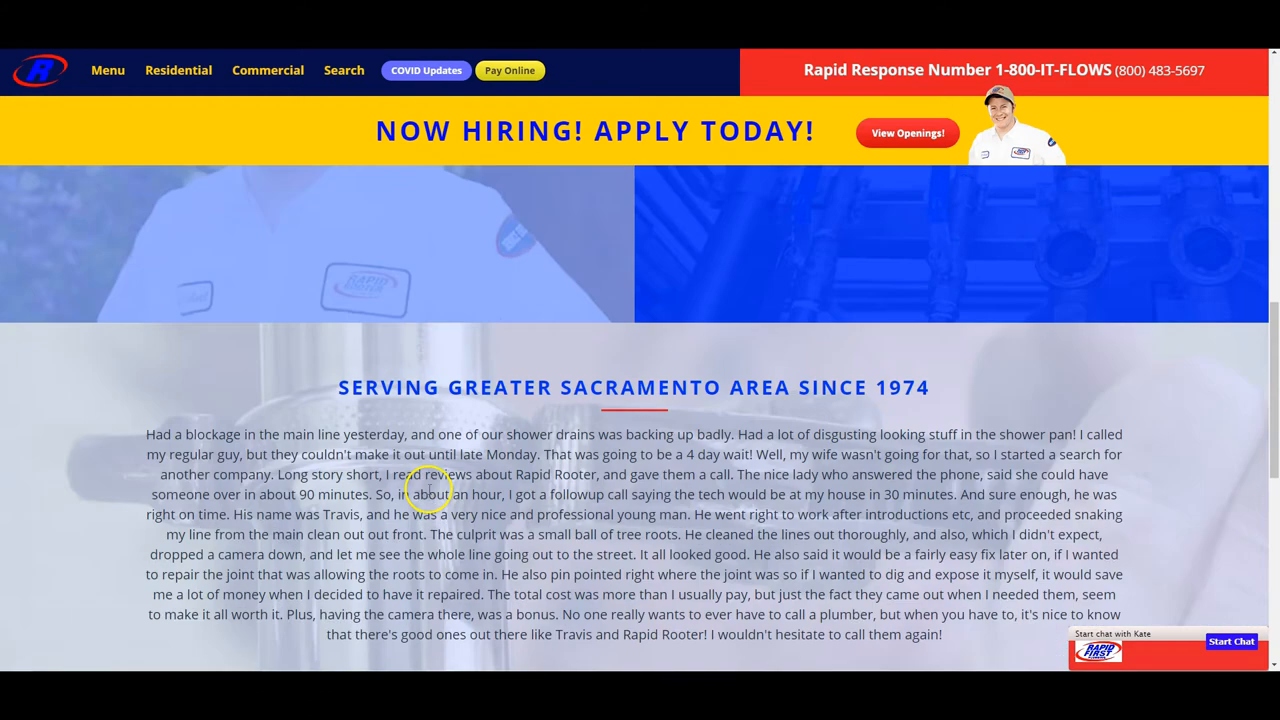
scroll("down", 3)
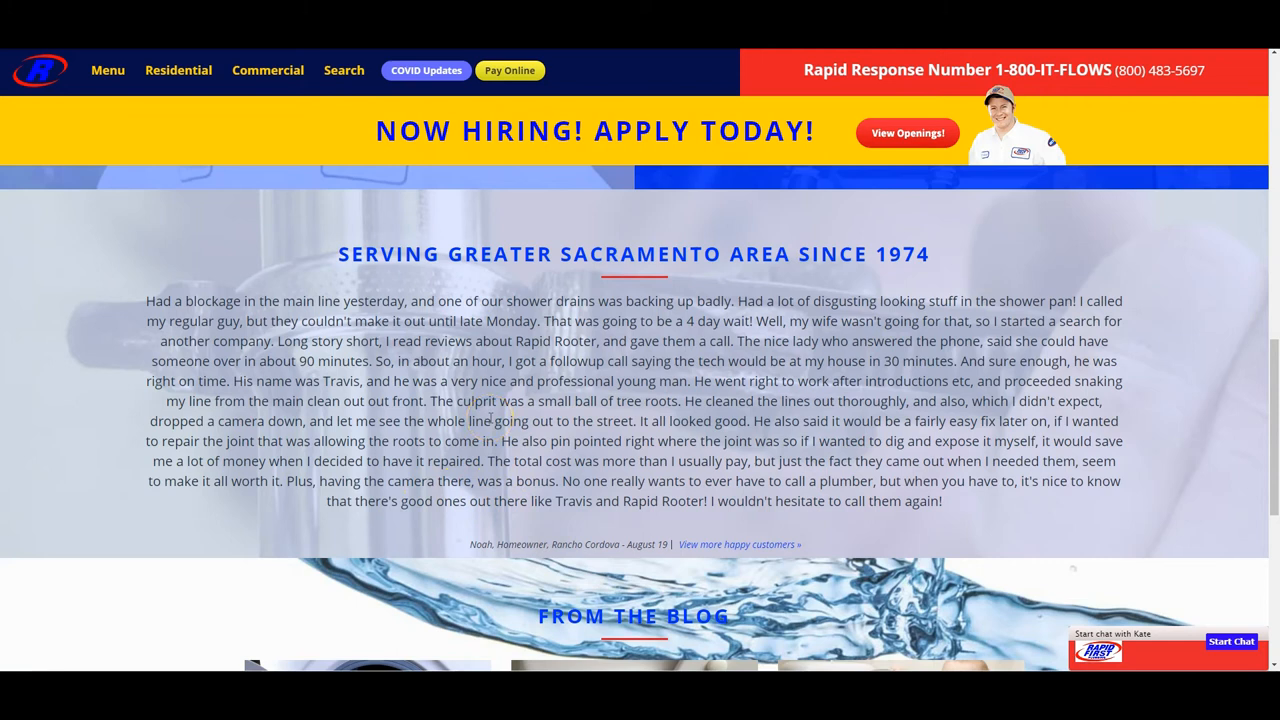
scroll("down", 3)
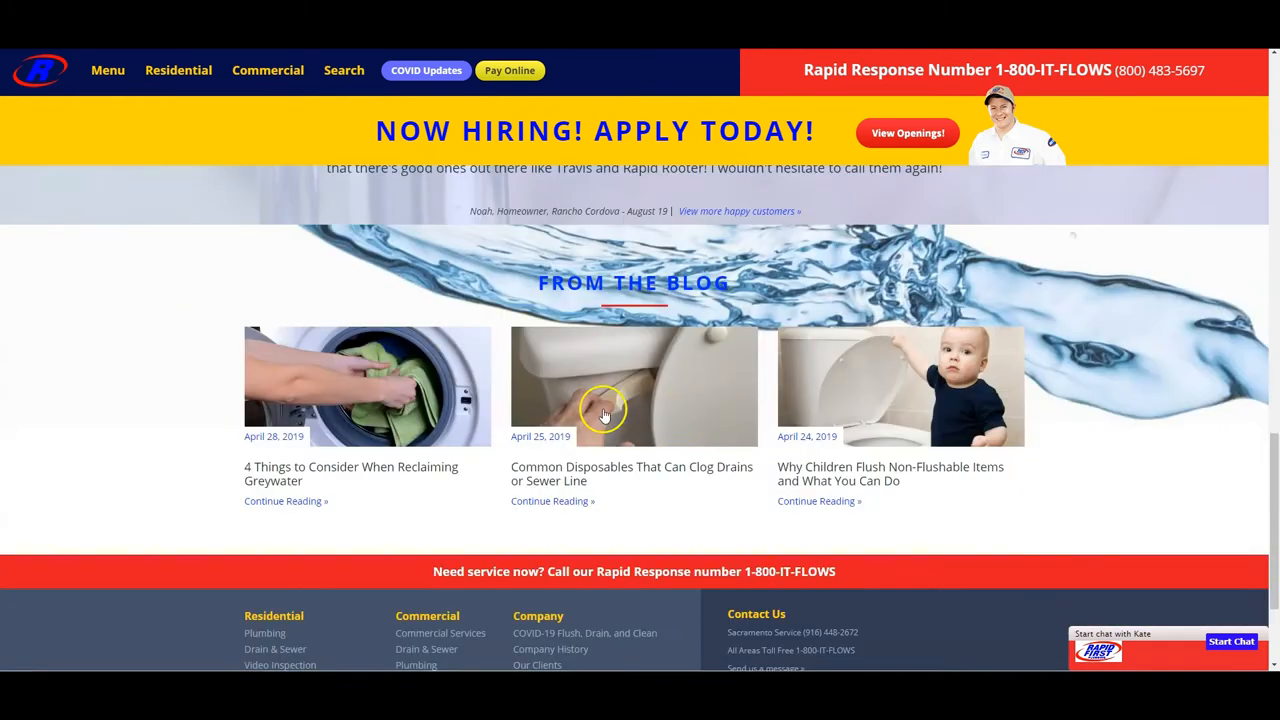
scroll("up", 3)
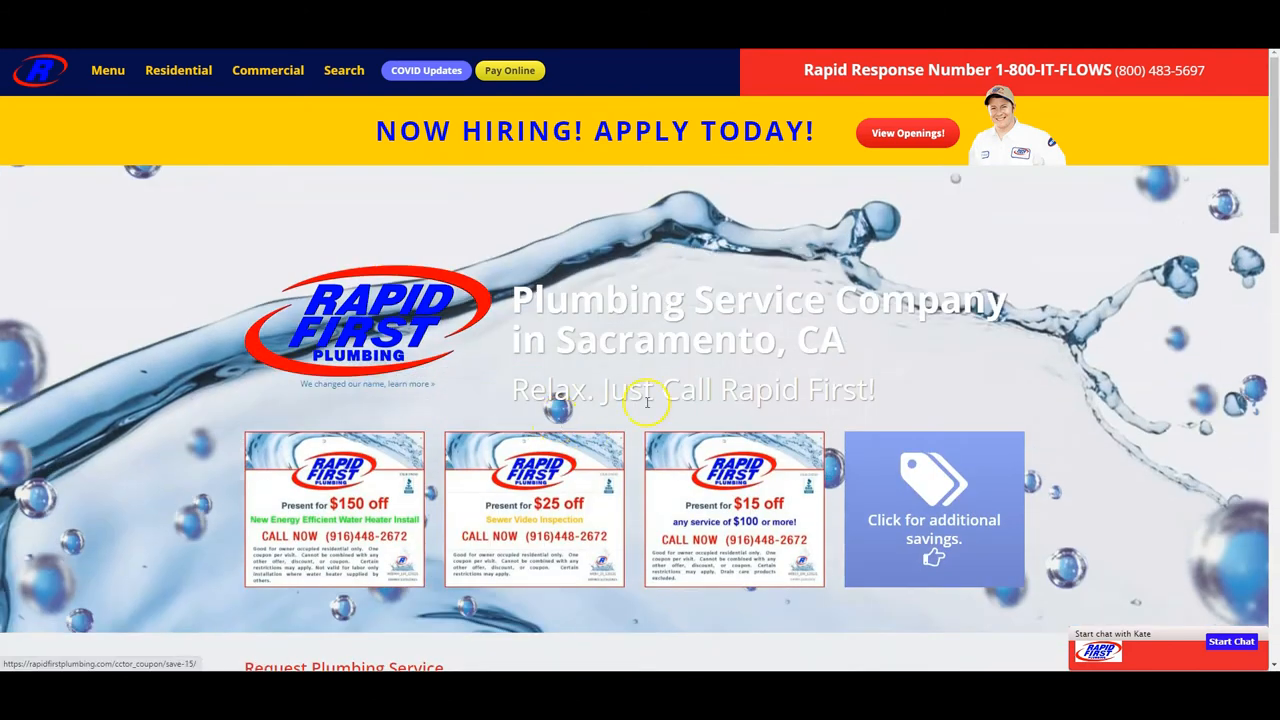
mouse_move(648, 402)
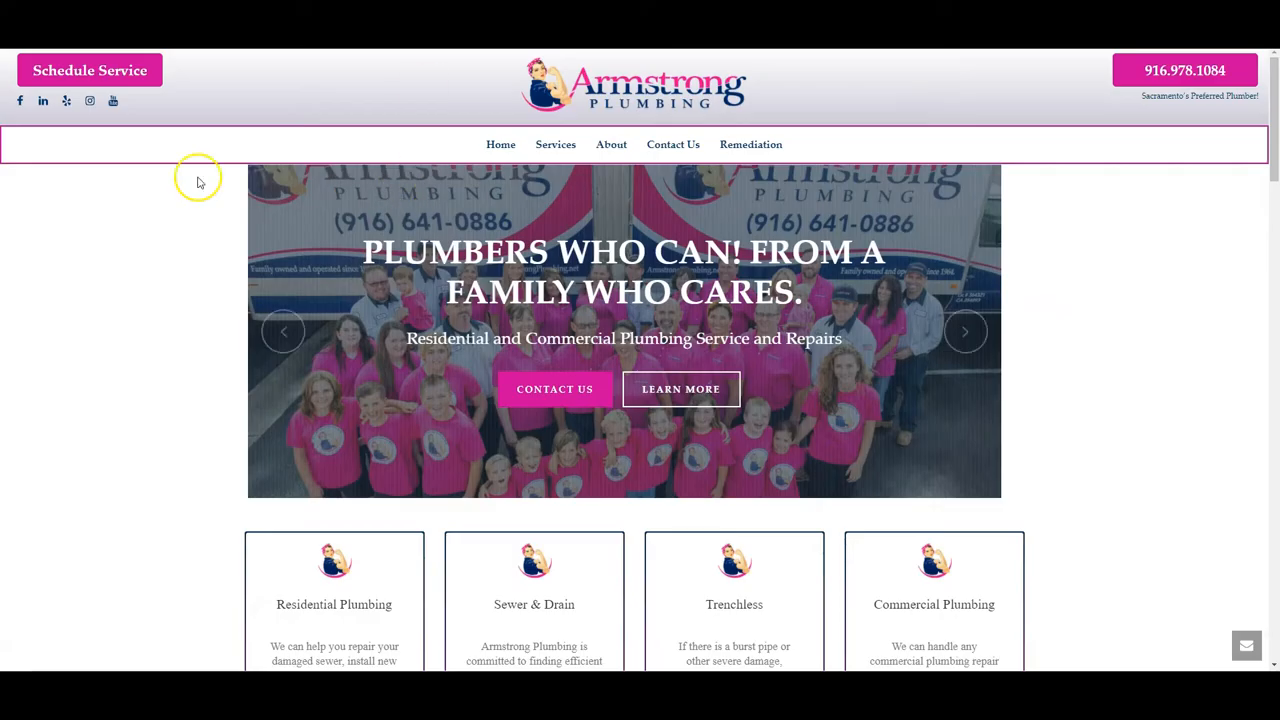
scroll("down", 3)
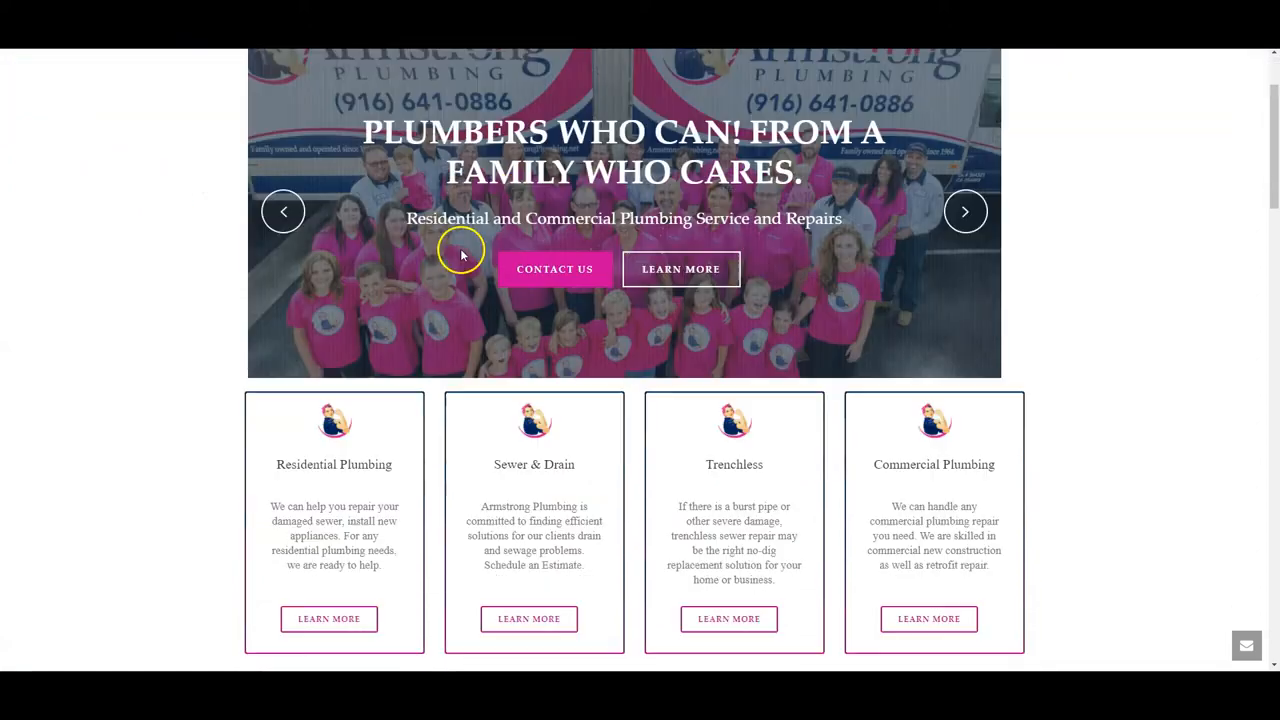
scroll("down", 3)
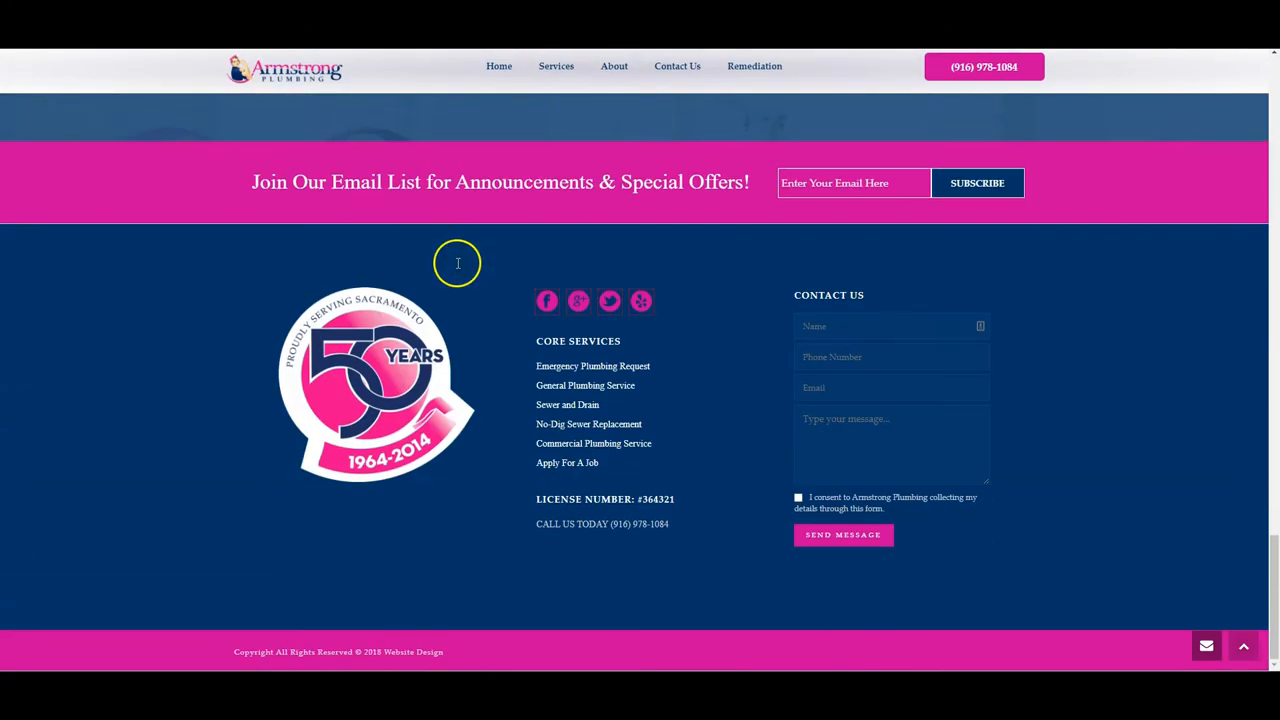
scroll("up", 3)
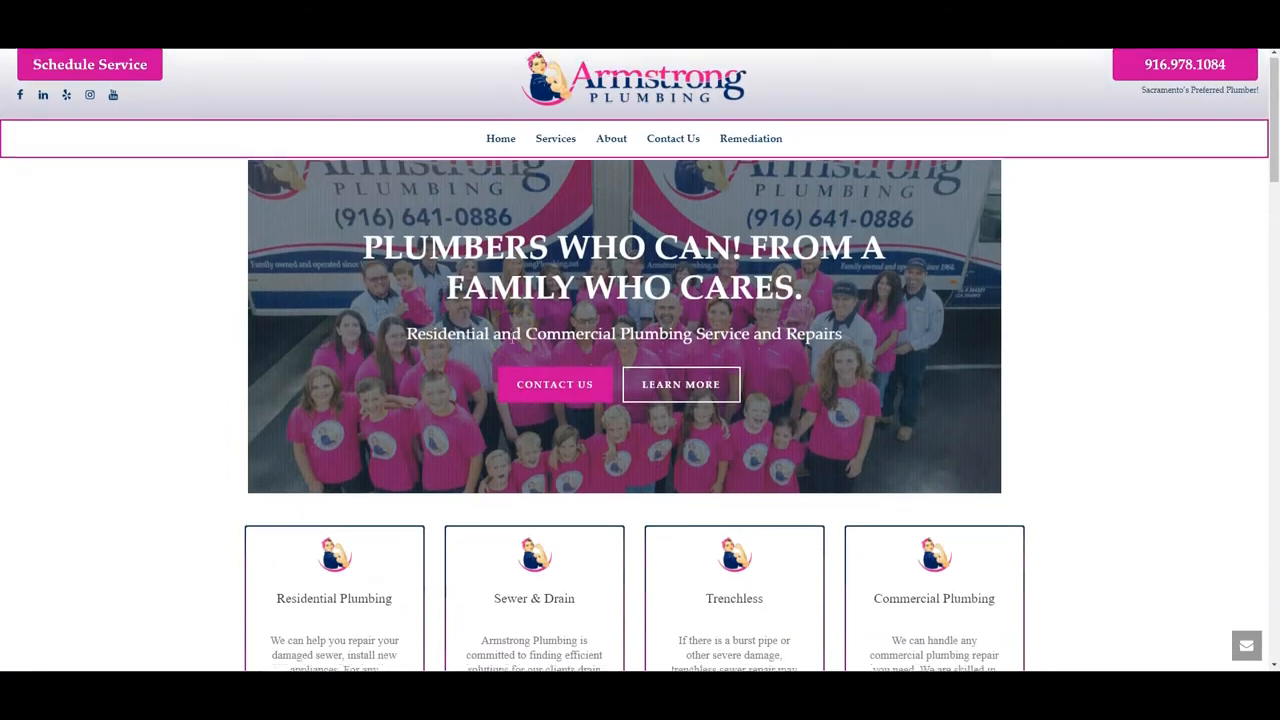
scroll("down", 3)
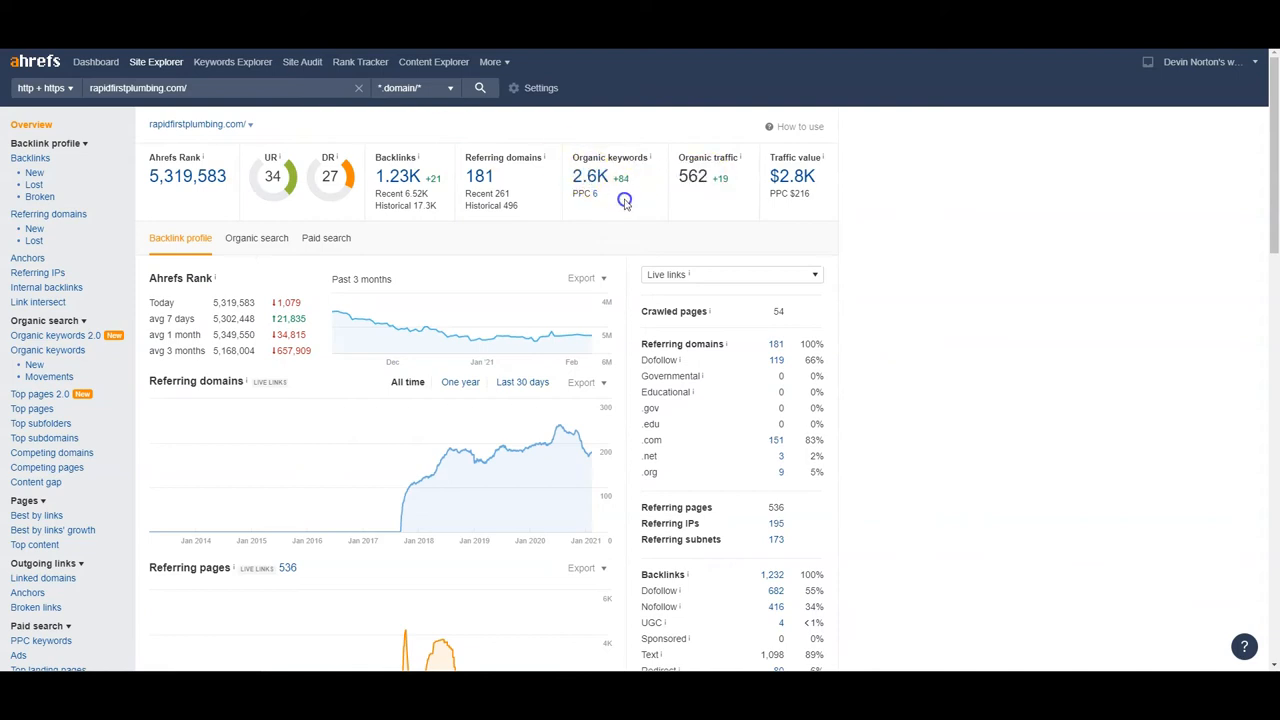
- Filter rapidfirstplumbing.com's 2,449 organic keywords to those including 'sacramento' (108)
left_click(48, 350)
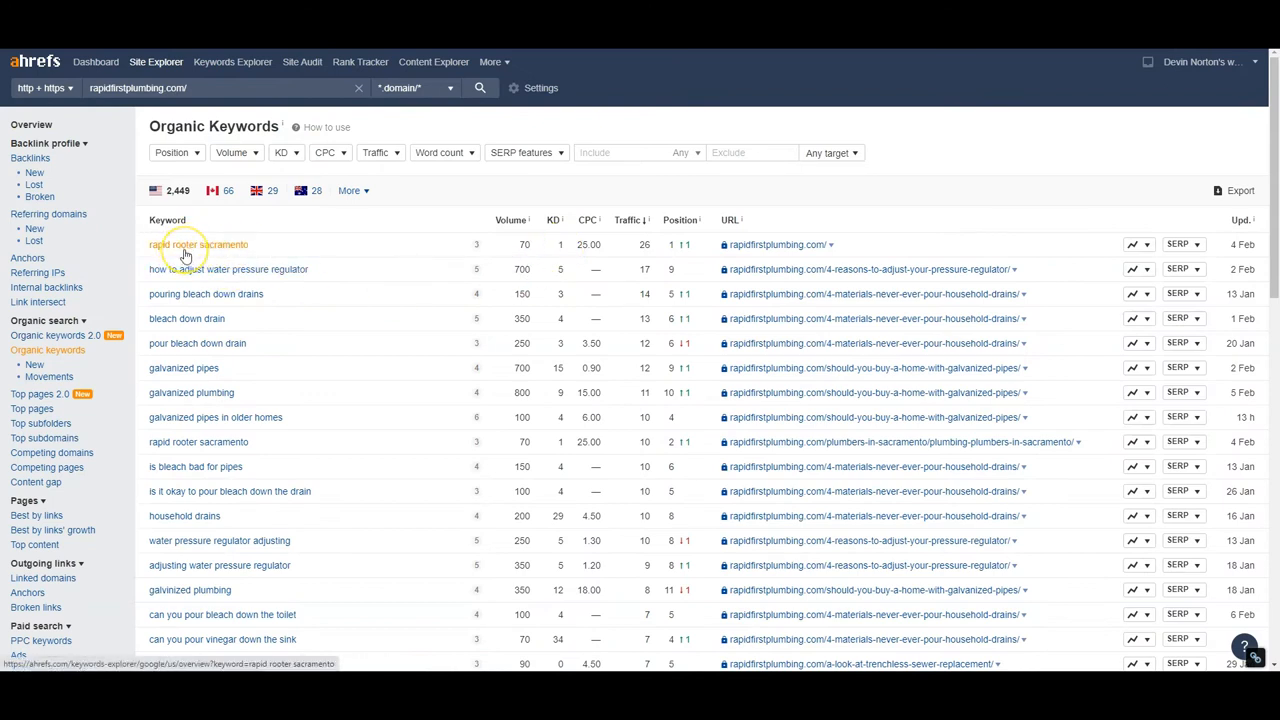
mouse_move(172, 292)
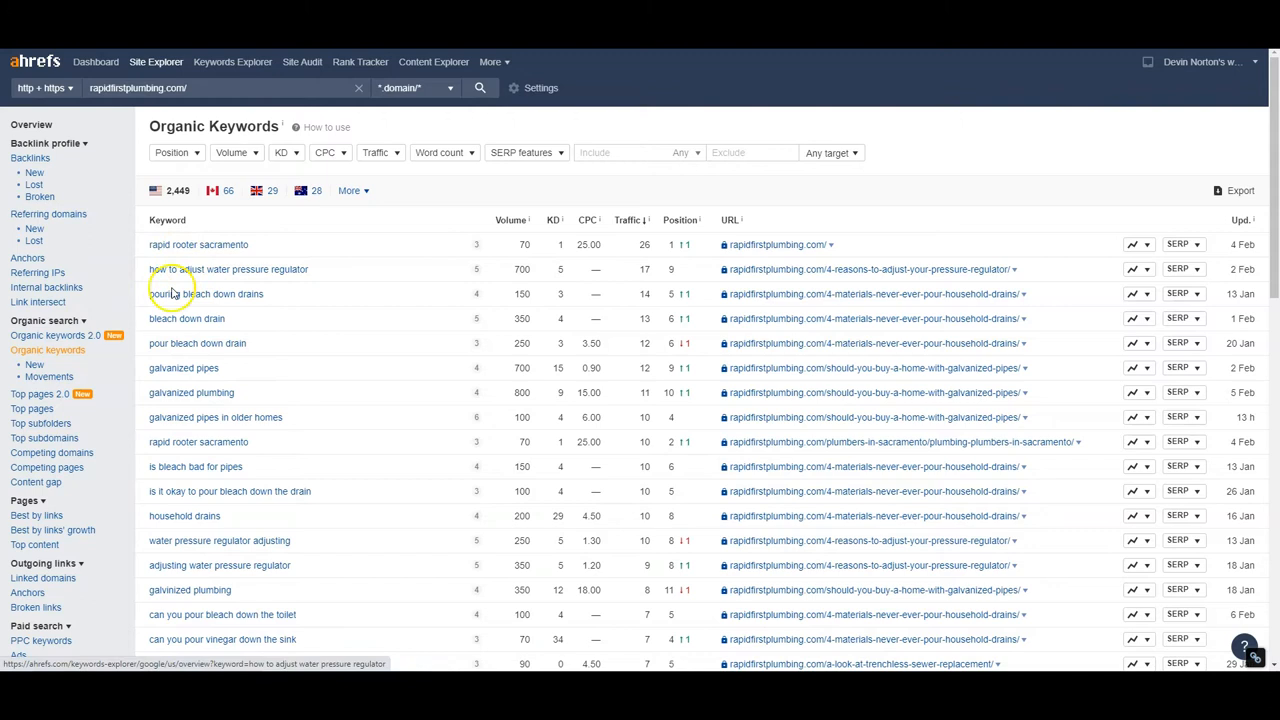
mouse_move(108, 354)
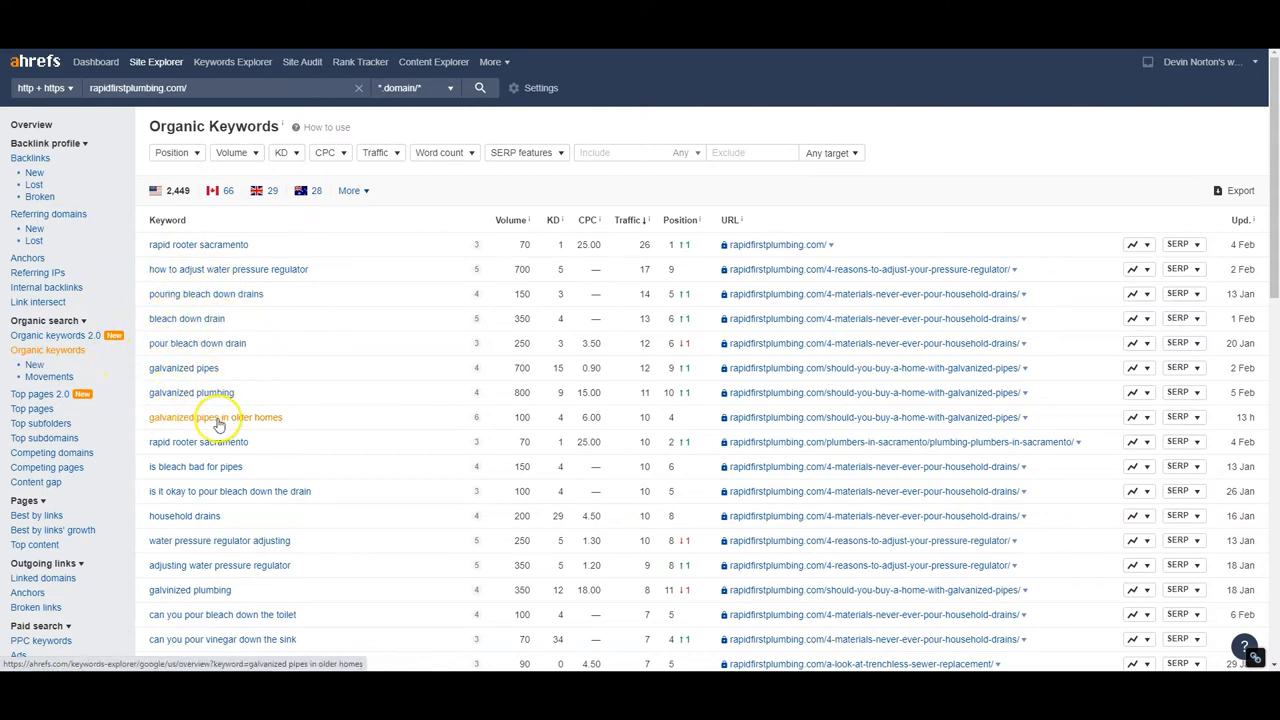
left_click(628, 152)
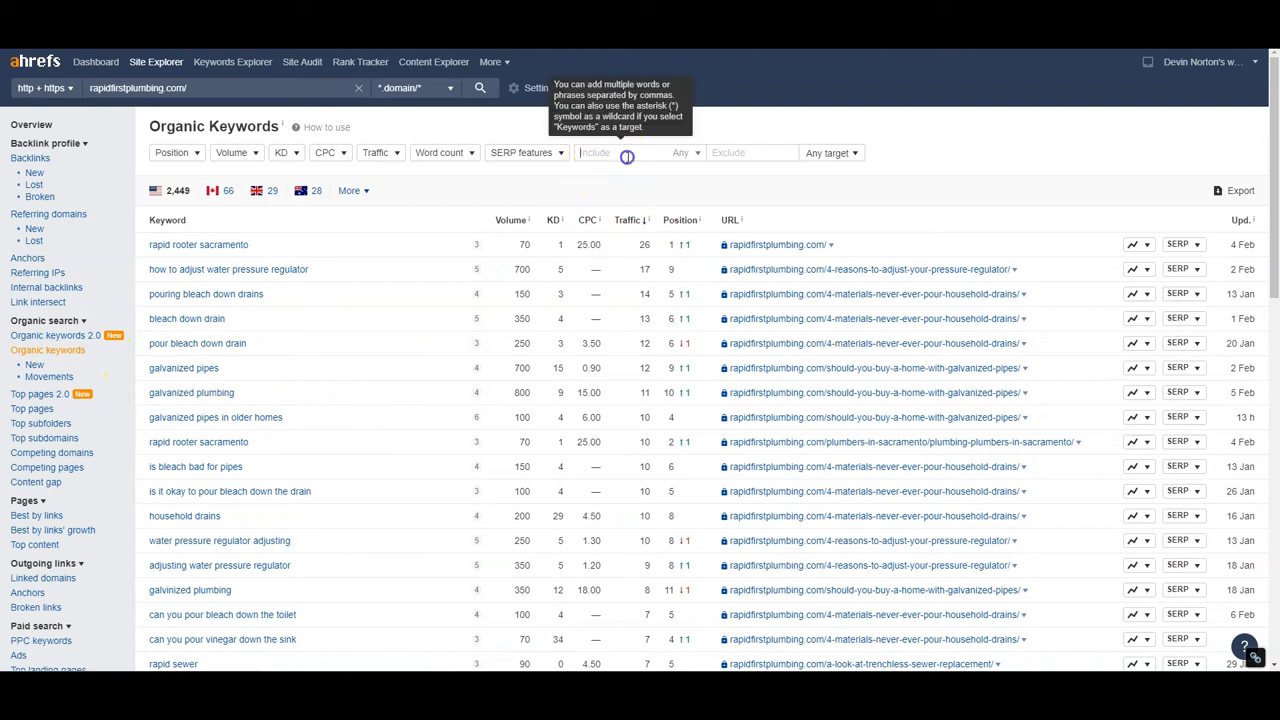
type("sacramento")
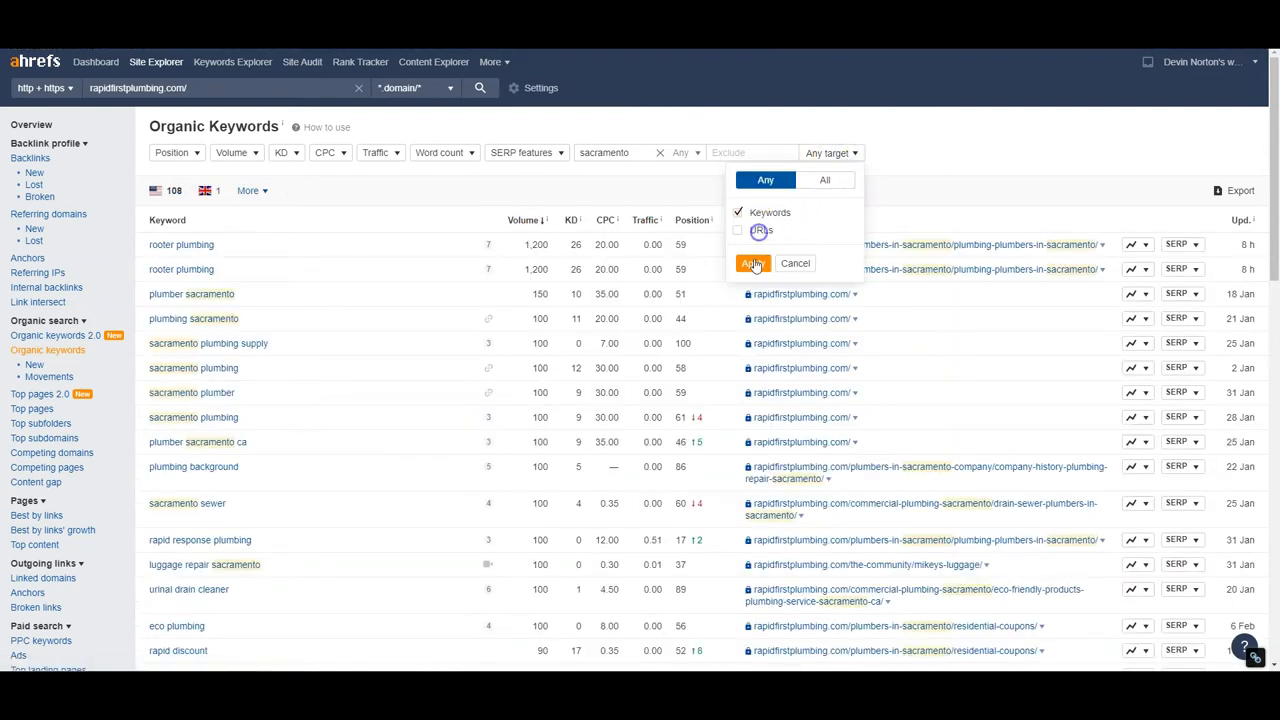
- Restrict the sacramento filter to keyword text only, leaving 72 matching keywords
left_click(752, 264)
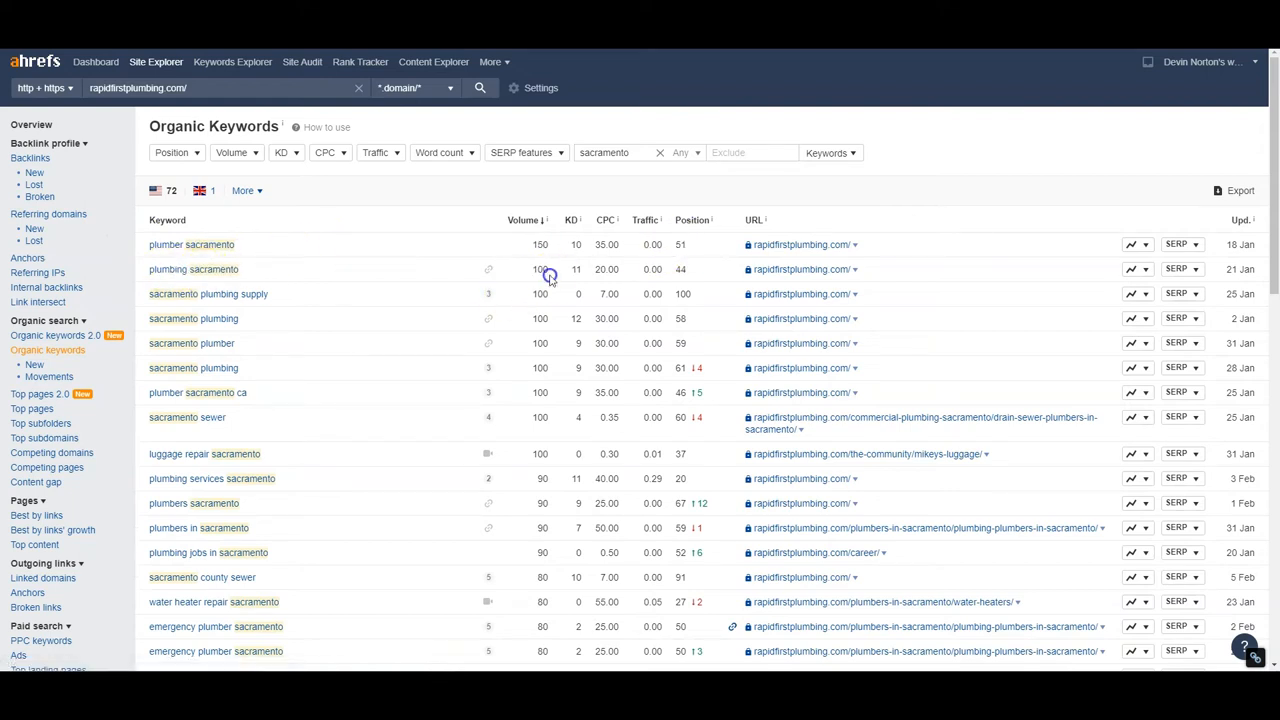
mouse_move(678, 268)
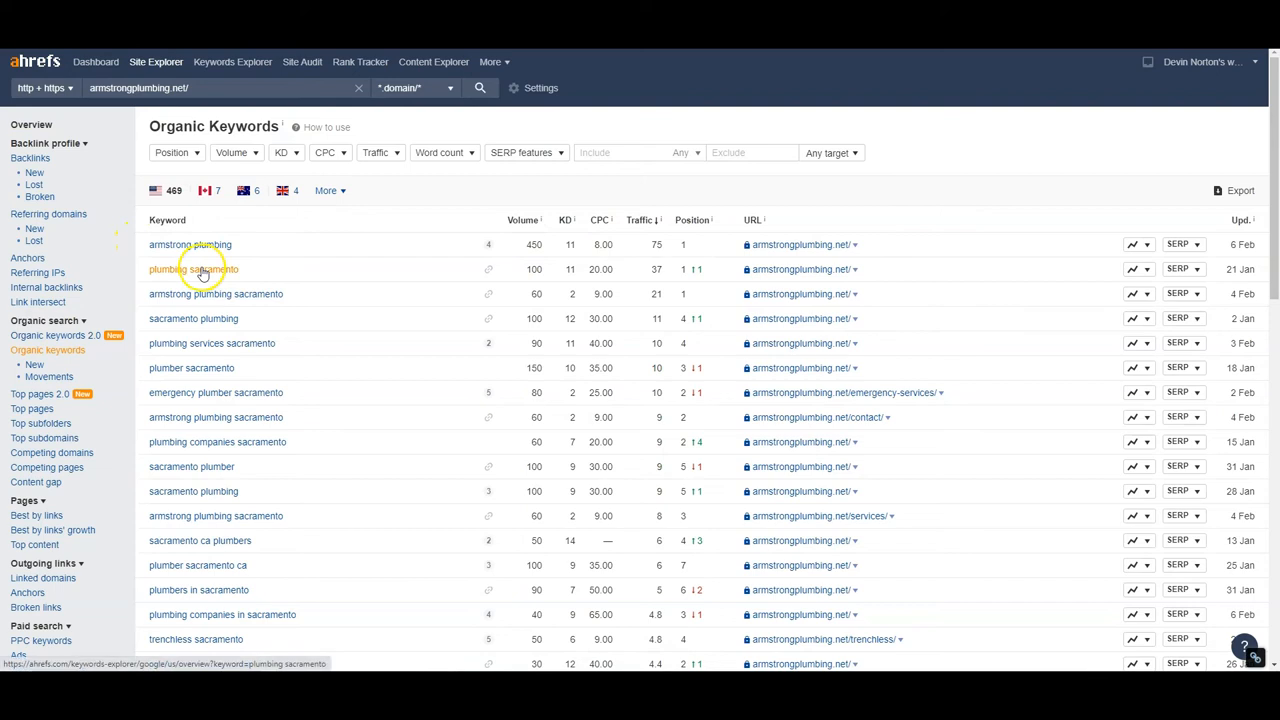
mouse_move(316, 324)
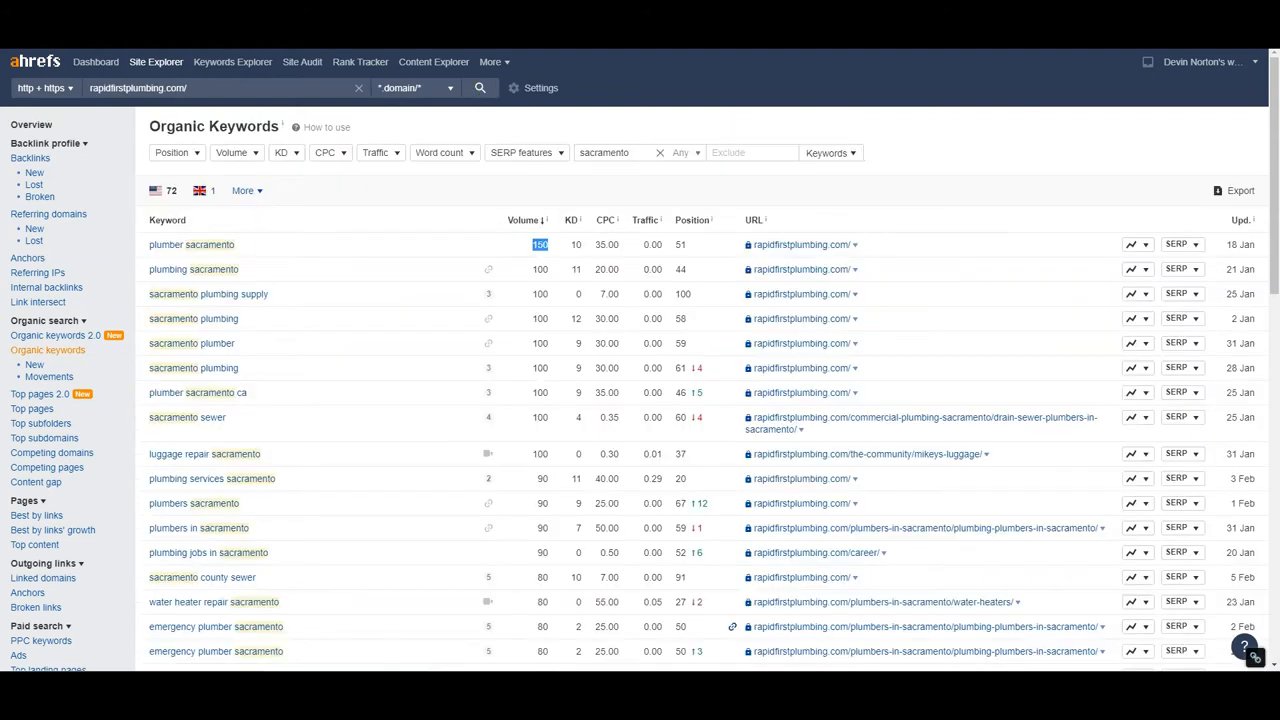
- Switch to the rapidfirstplumbing.com homepage showing its Sacramento plumbing headline
left_click(800, 244)
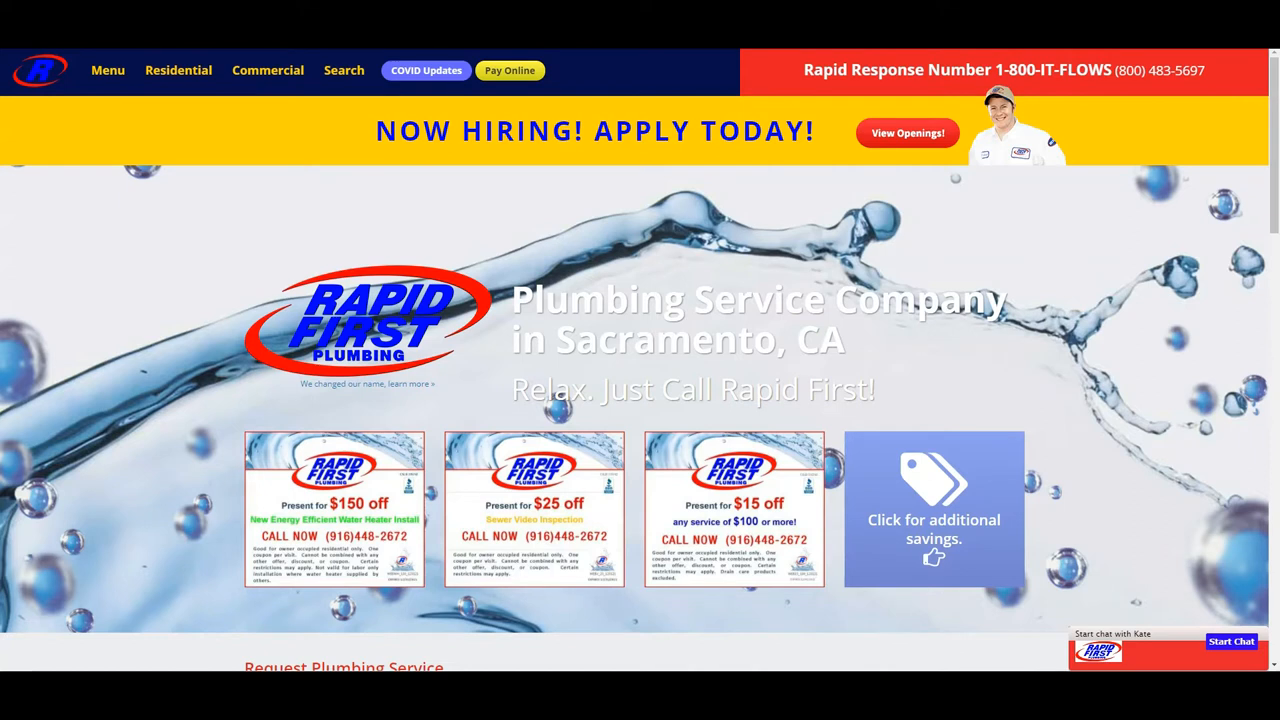
mouse_move(72, 72)
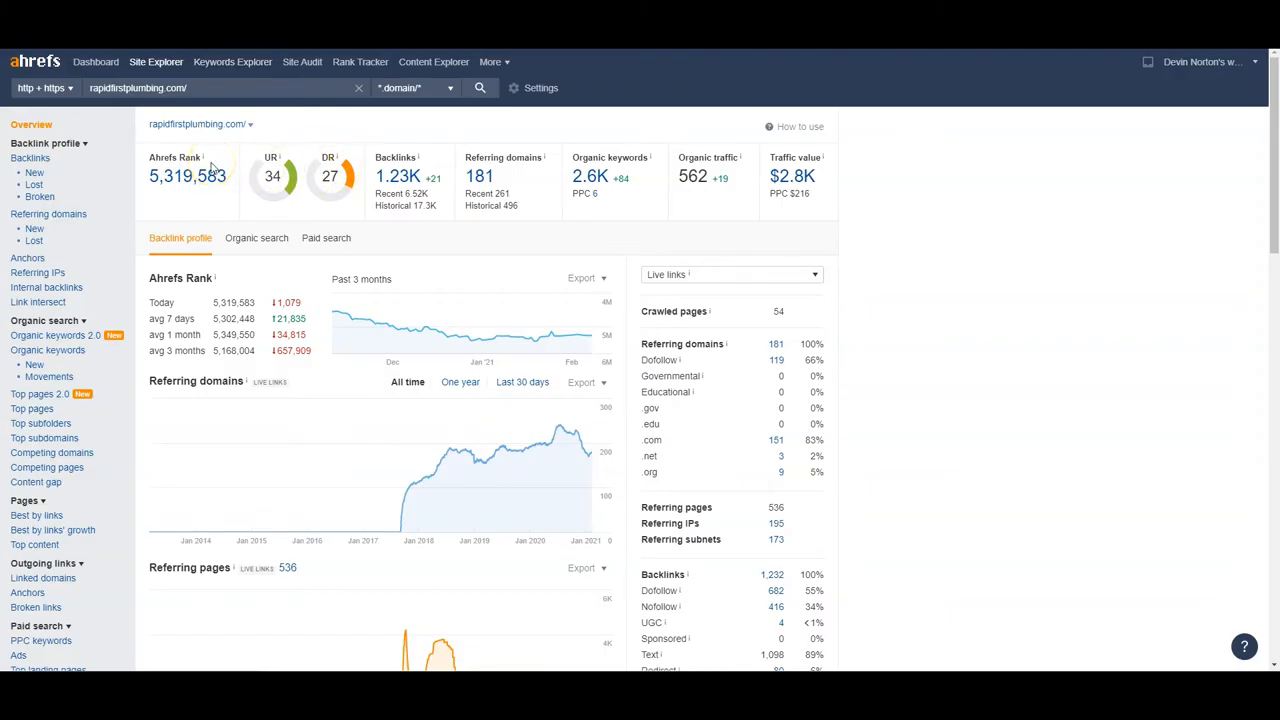
mouse_move(708, 276)
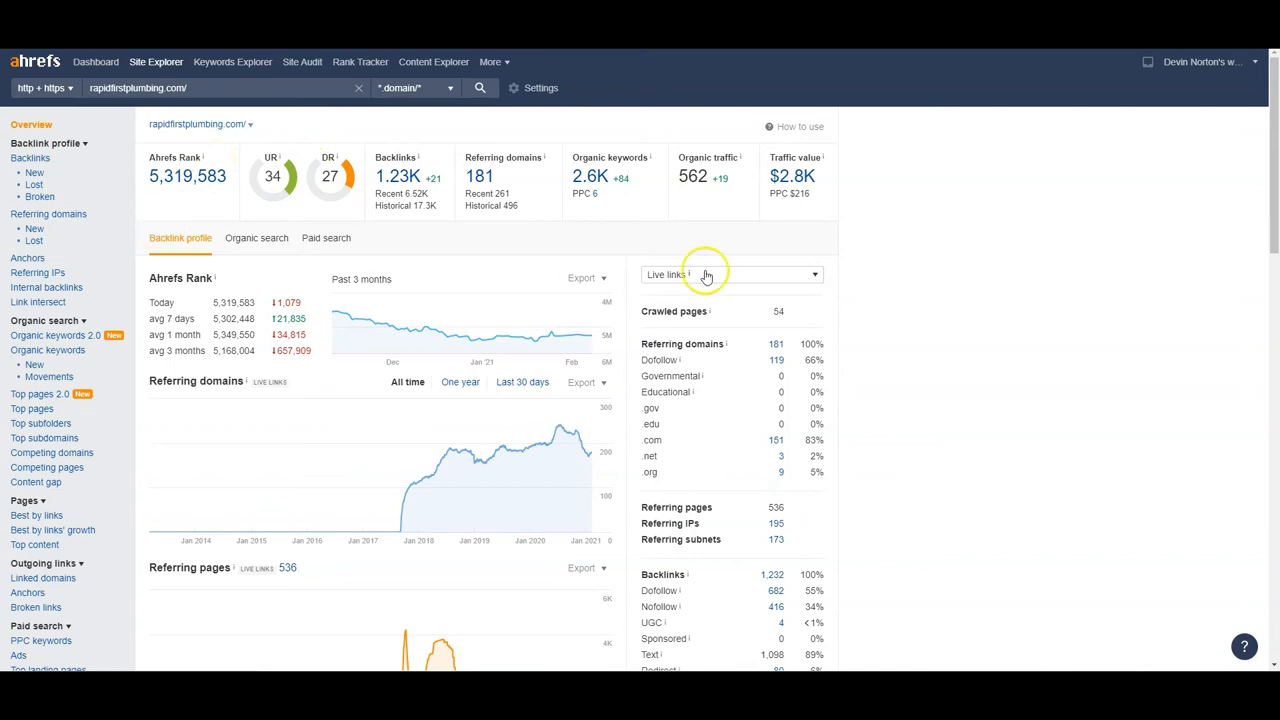
mouse_move(536, 190)
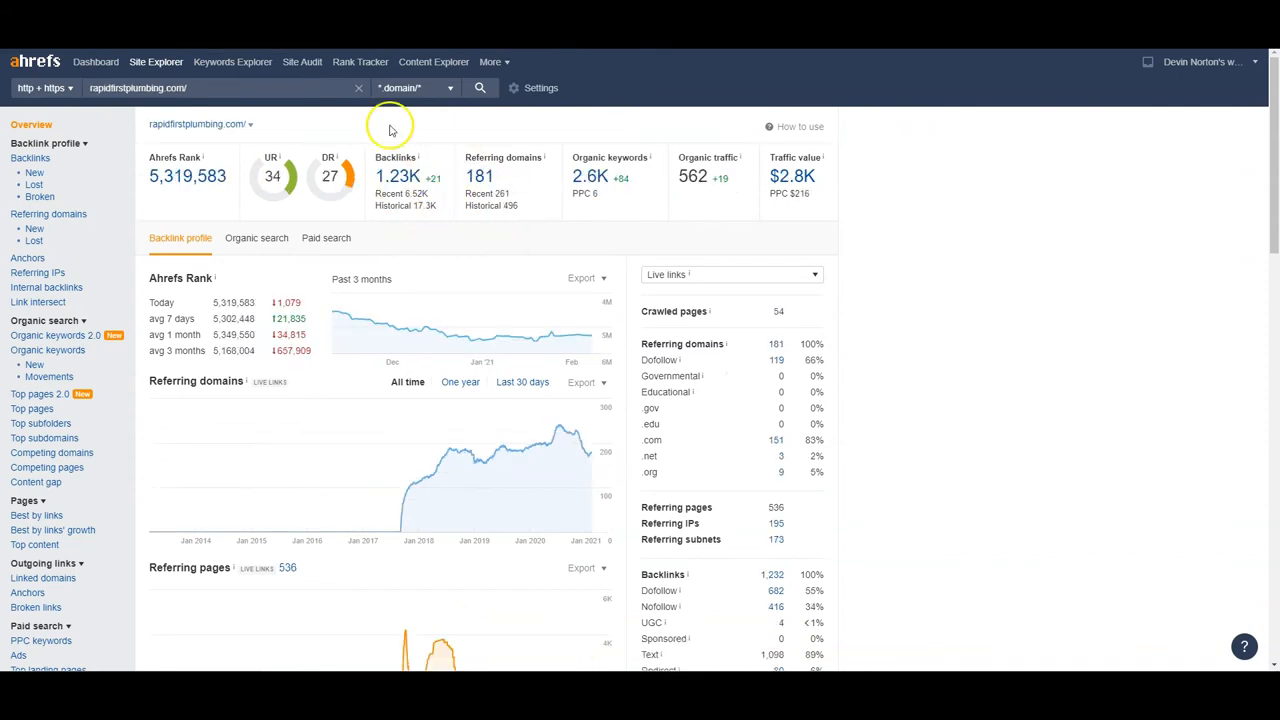
mouse_move(390, 128)
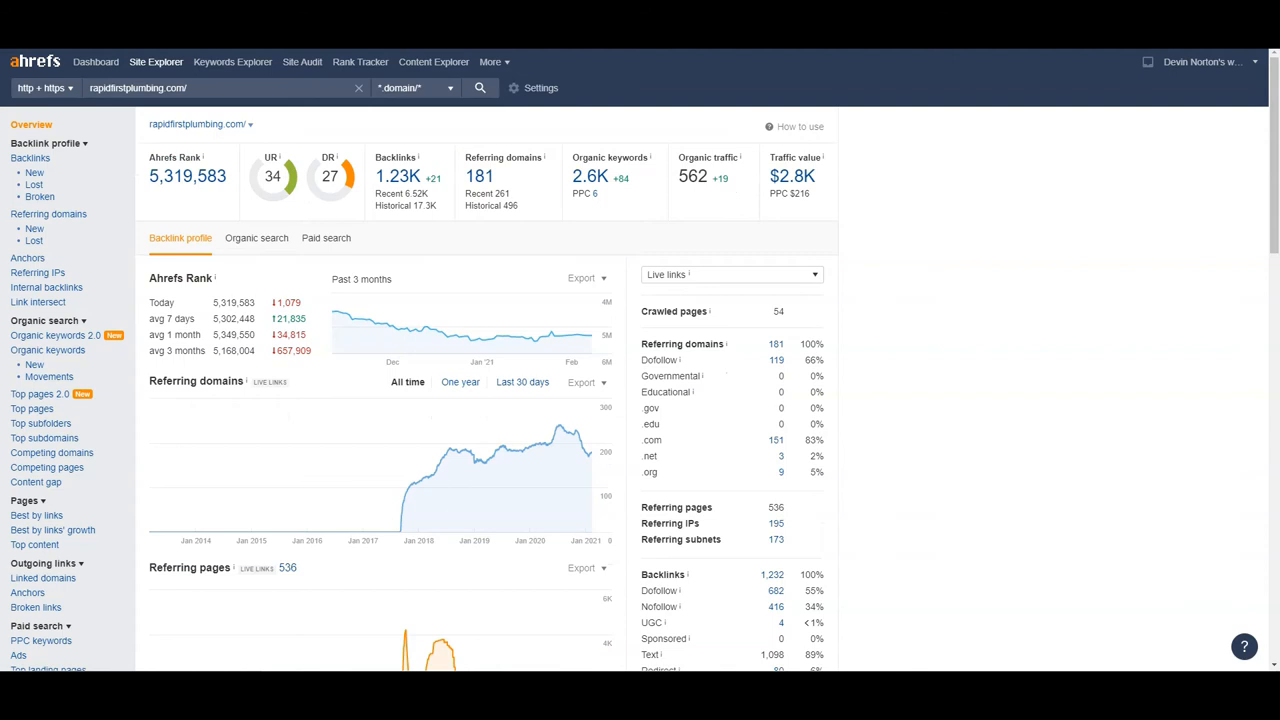
- Open the Referring Domains report listing rapidfirstplumbing.com's 181 linking domains
left_click(48, 212)
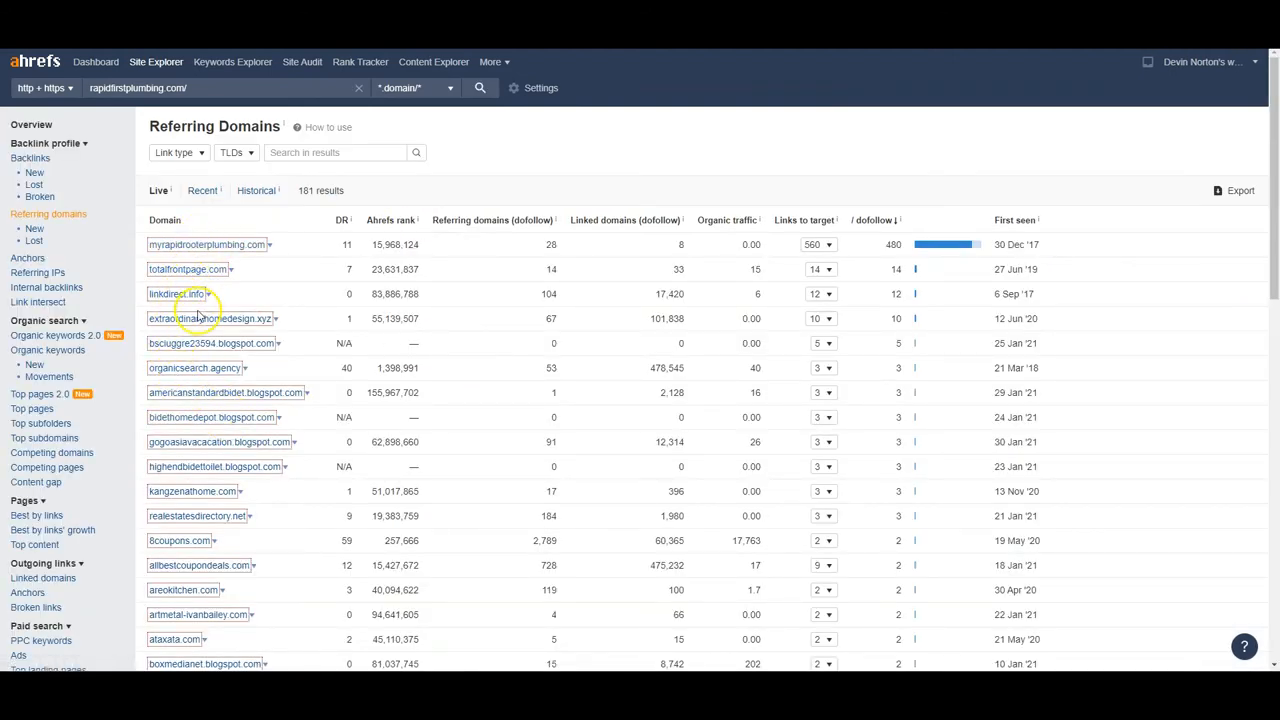
- Scroll through the 181 referring domains, reviewing their ratings and traffic
scroll("down", 3)
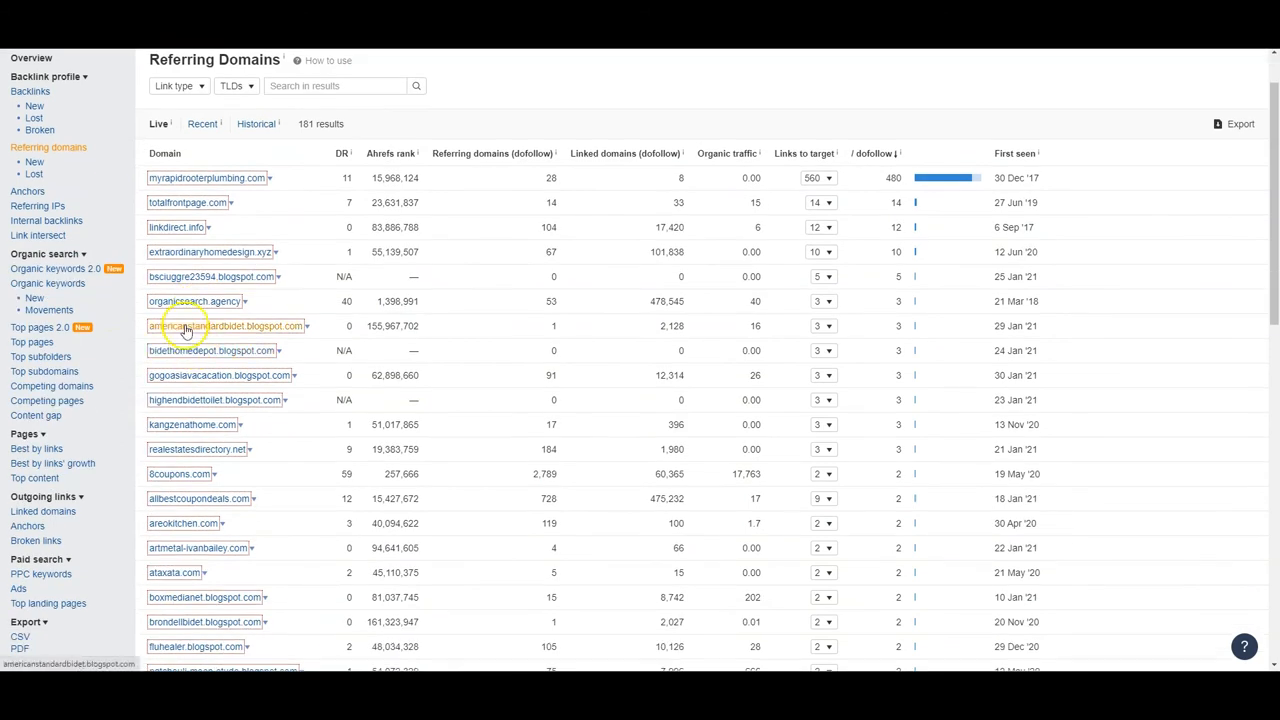
scroll("down", 3)
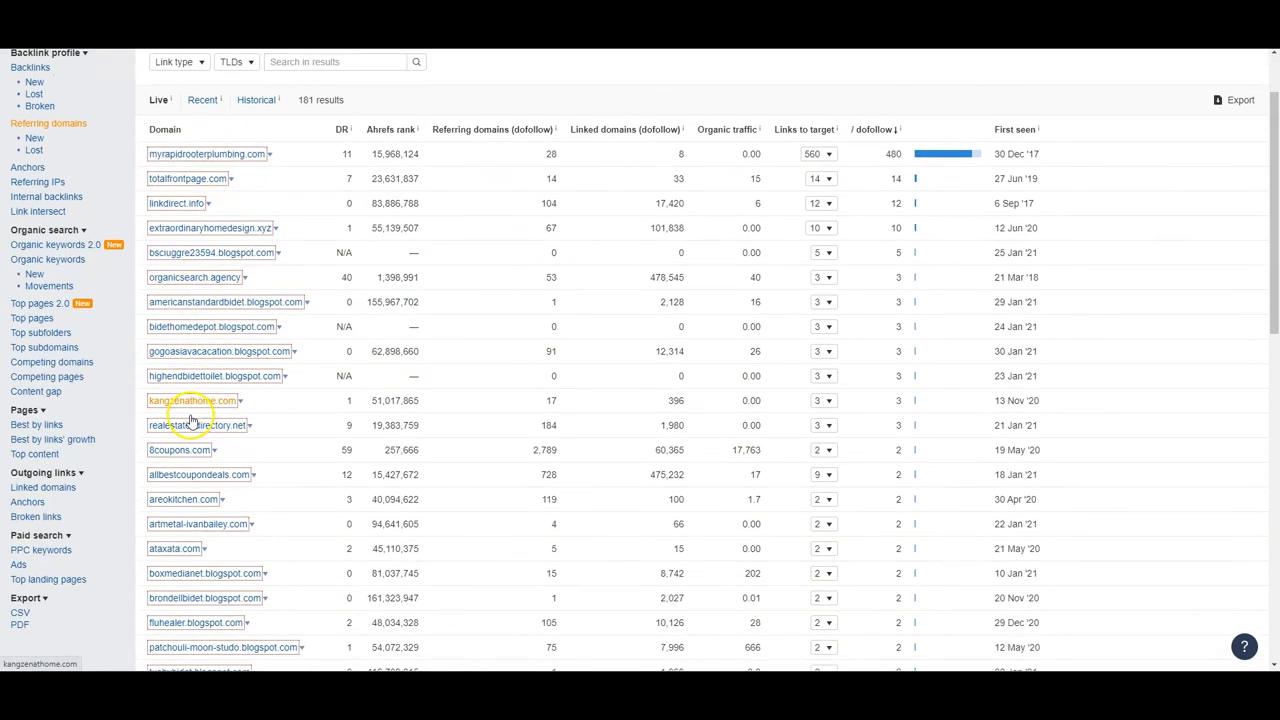
scroll("down", 3)
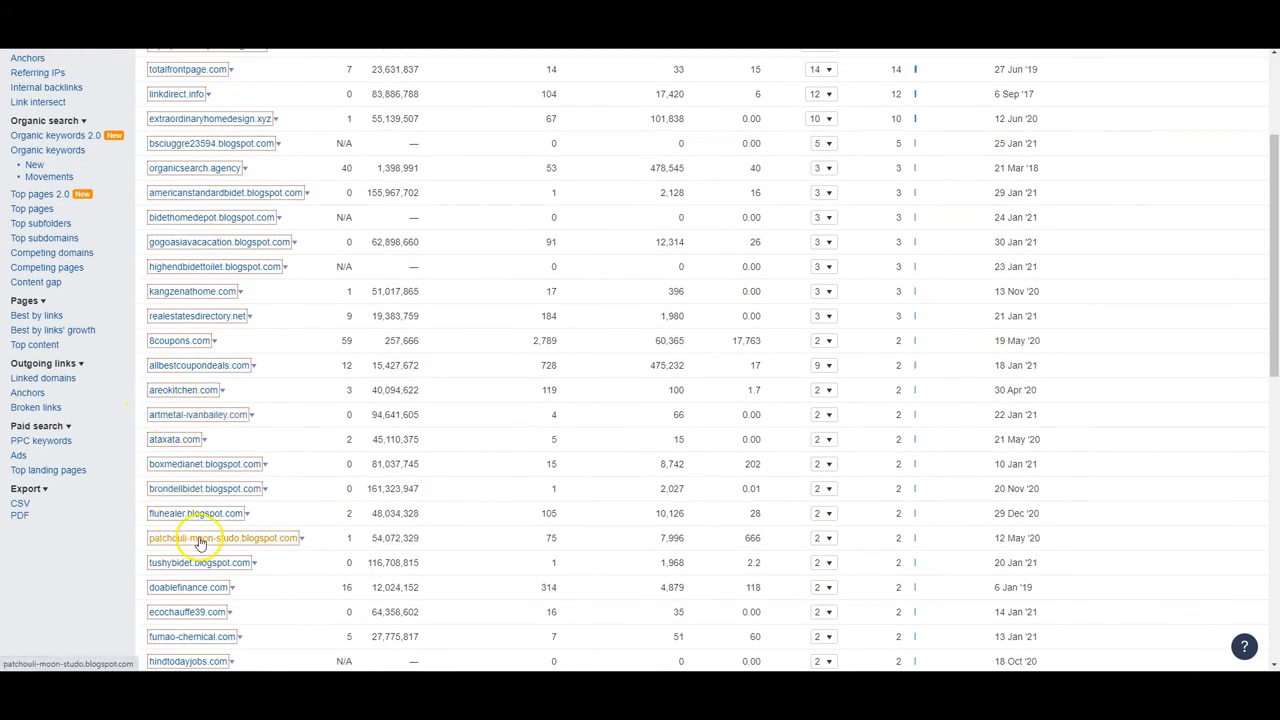
scroll("down", 3)
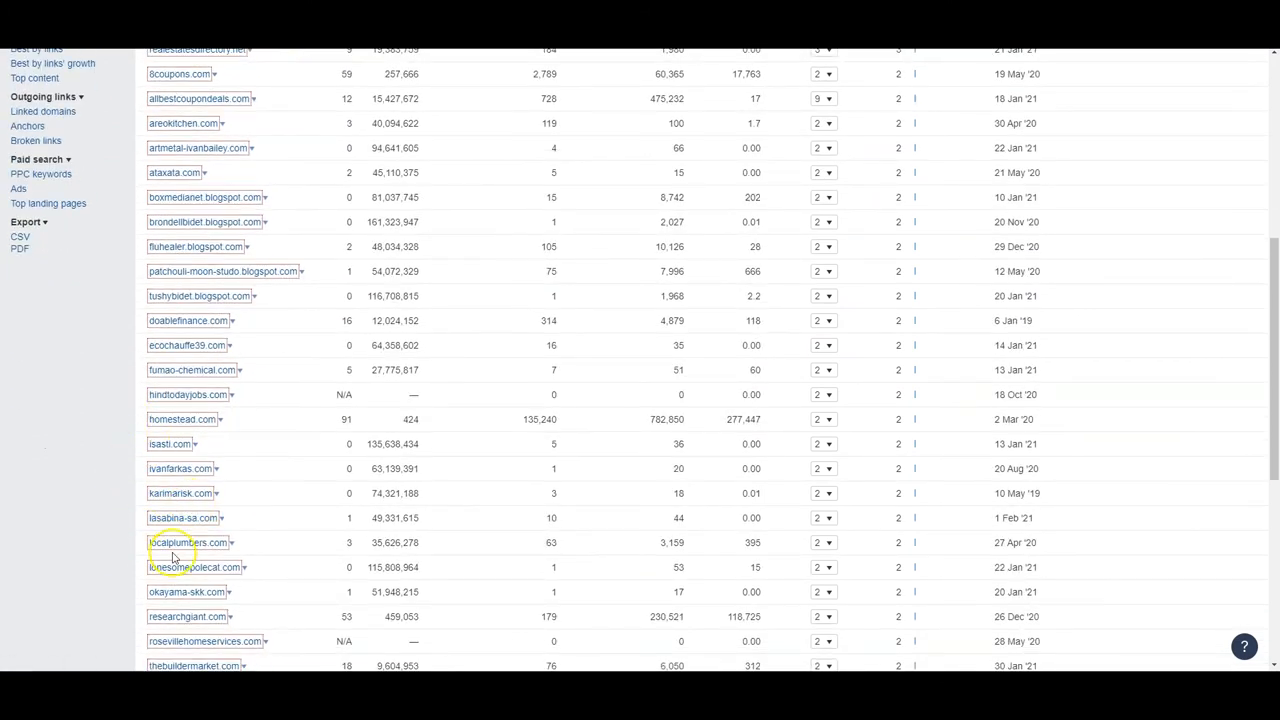
scroll("down", 3)
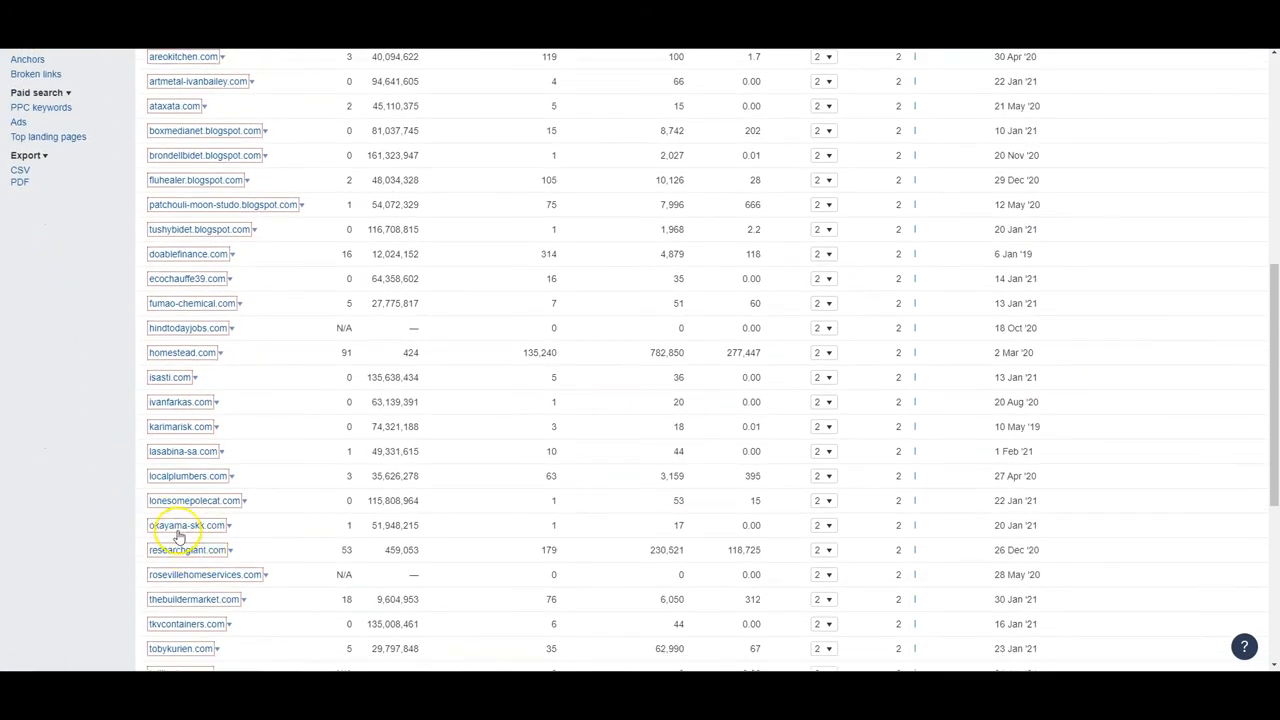
scroll("down", 3)
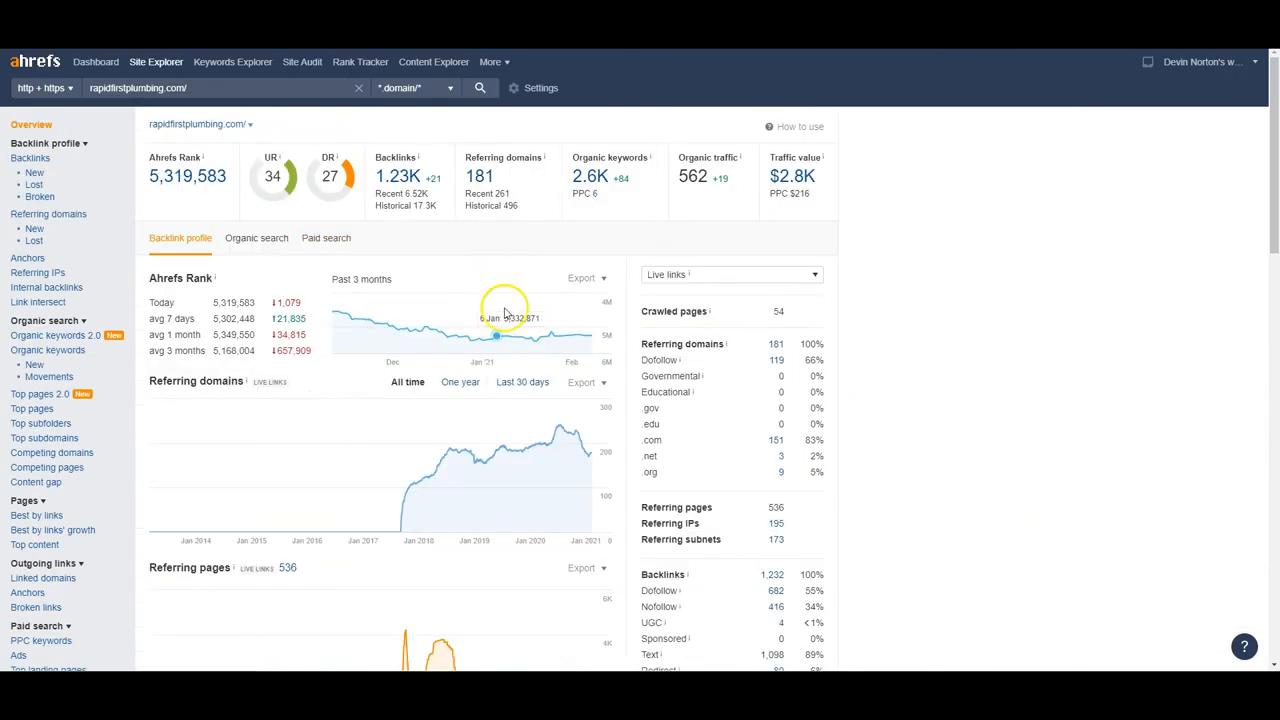
mouse_move(530, 248)
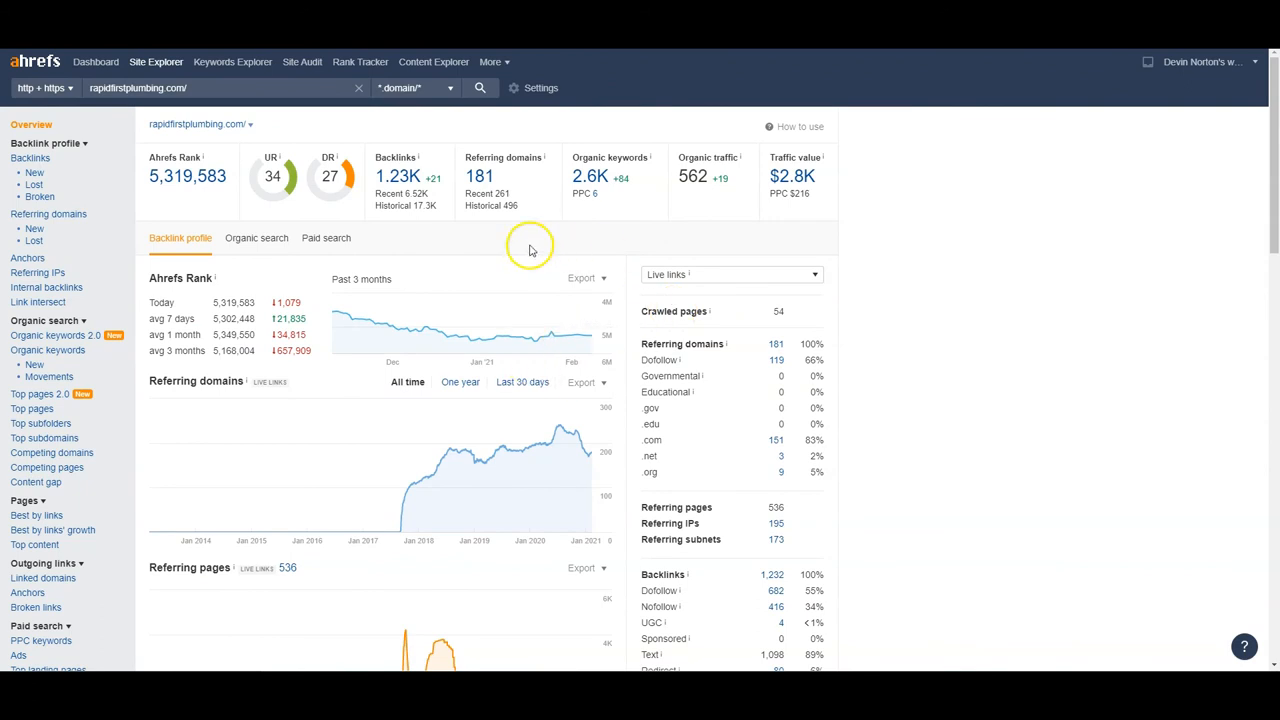
mouse_move(464, 248)
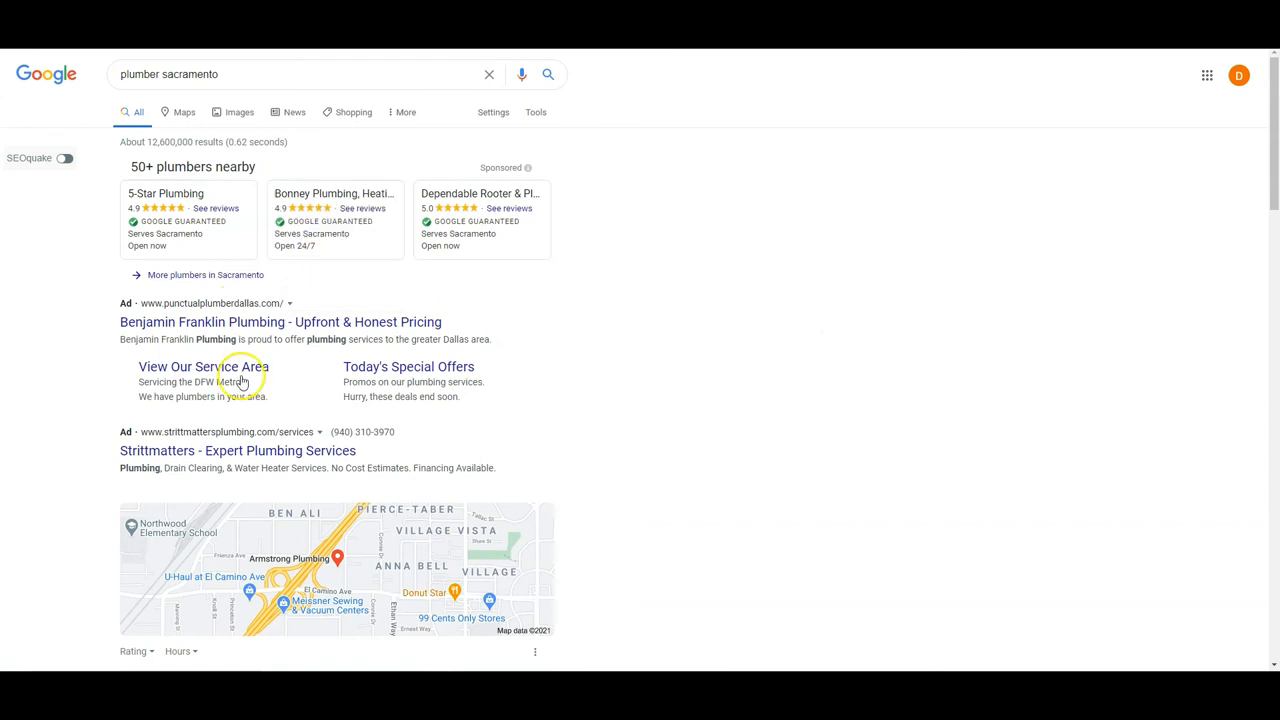
- Scroll the 'plumber sacramento' Google results down to the local map pack of plumbers
scroll("down", 3)
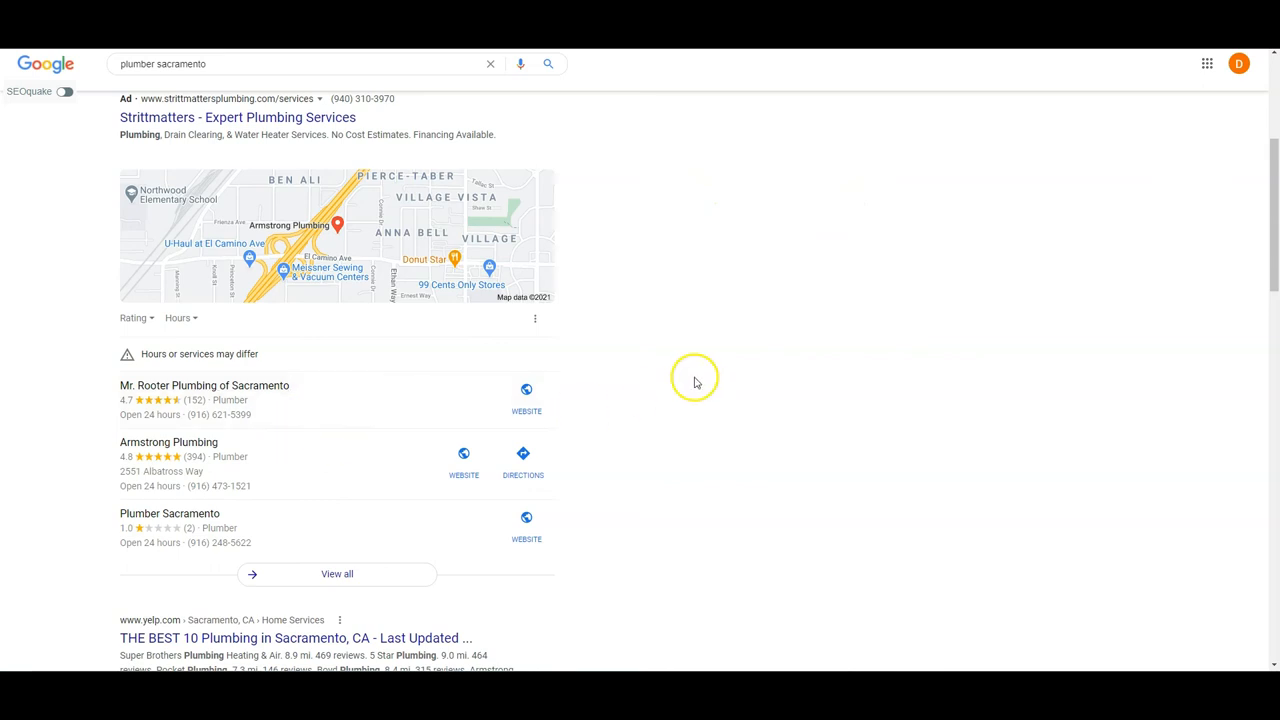
mouse_move(692, 384)
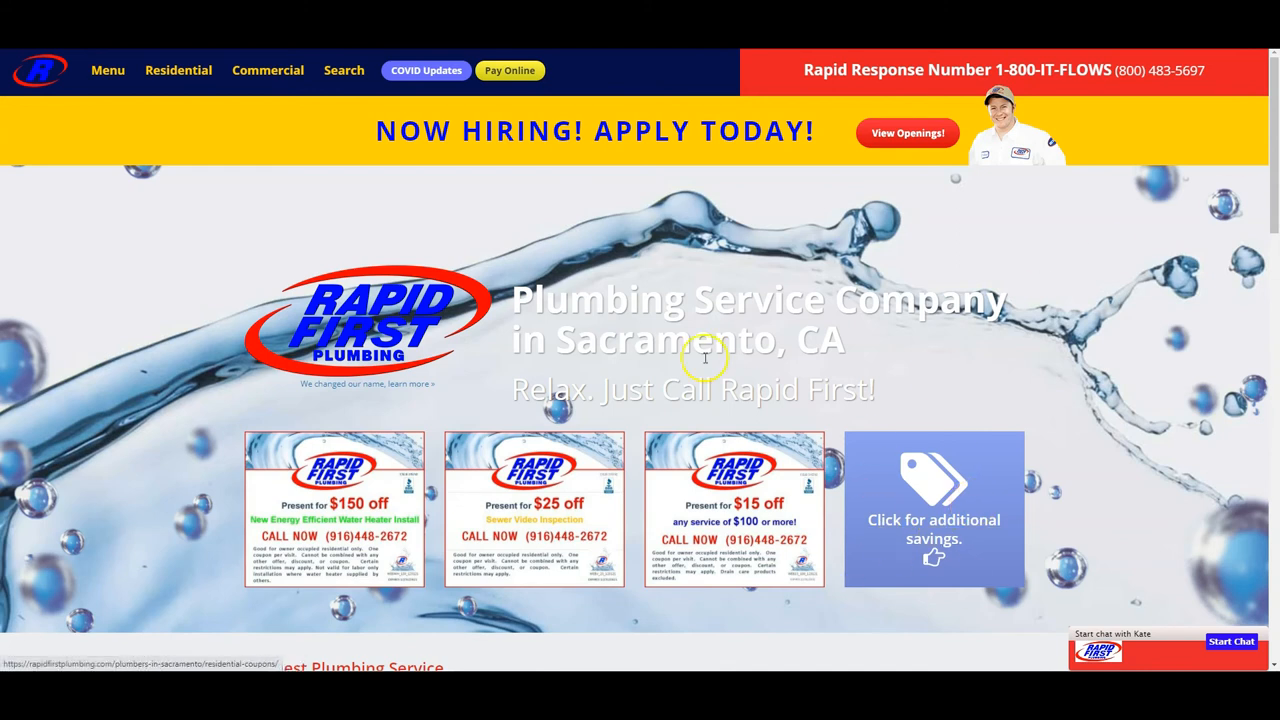
mouse_move(784, 436)
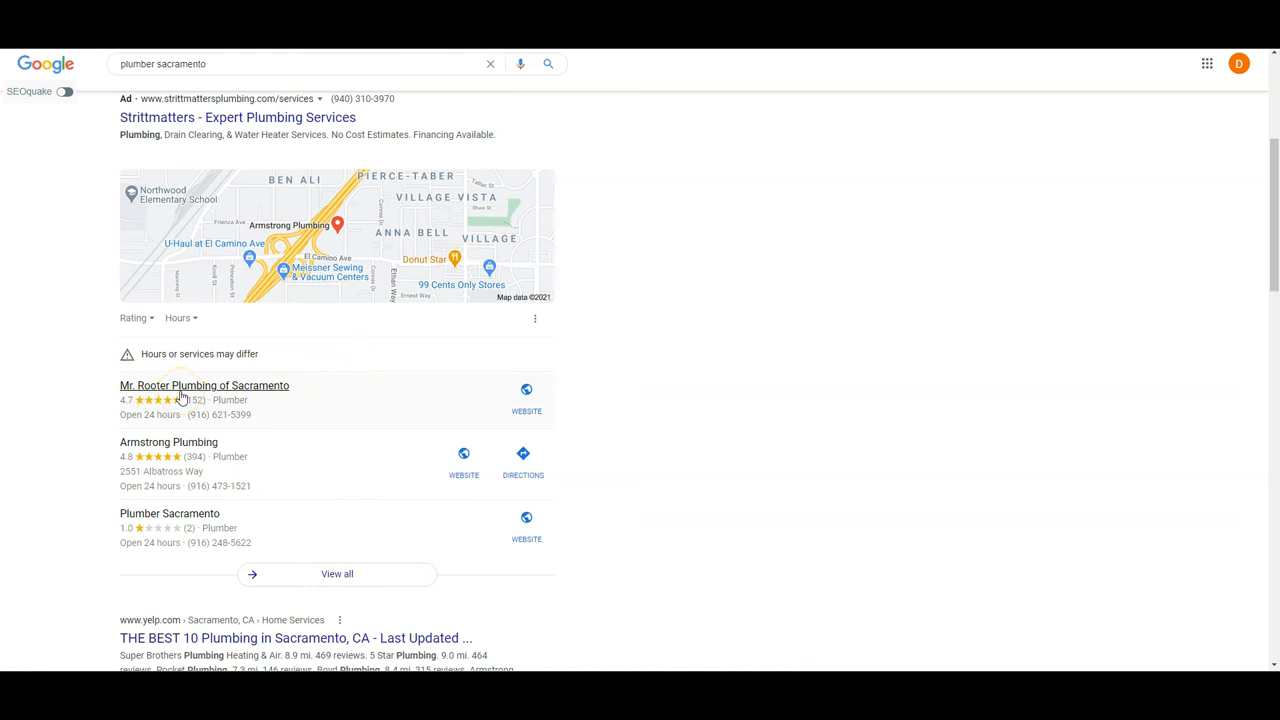
mouse_move(40, 360)
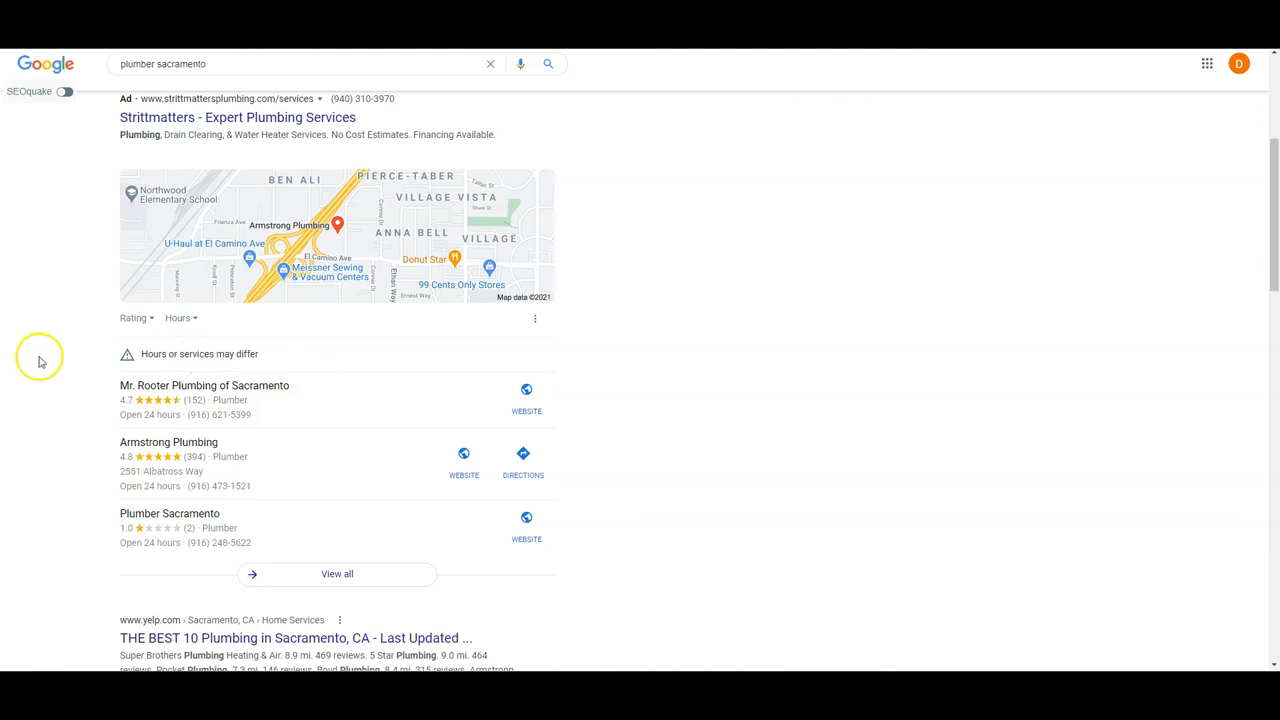
mouse_move(20, 350)
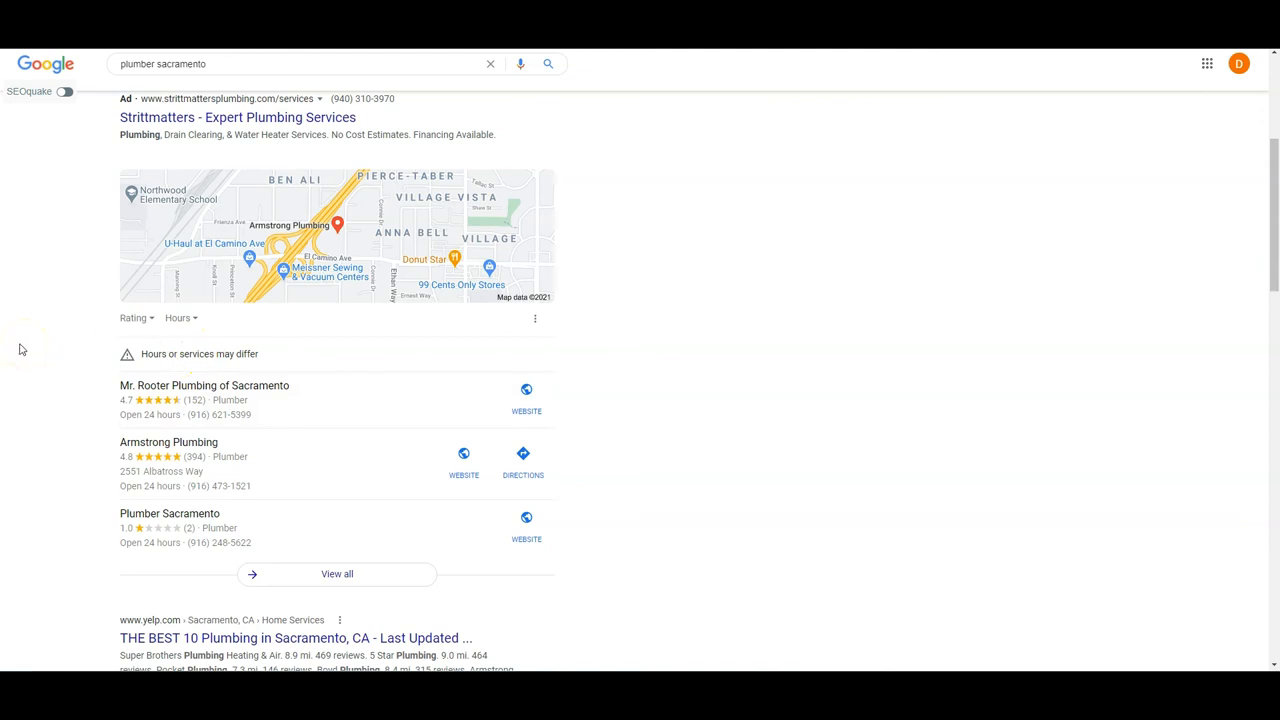